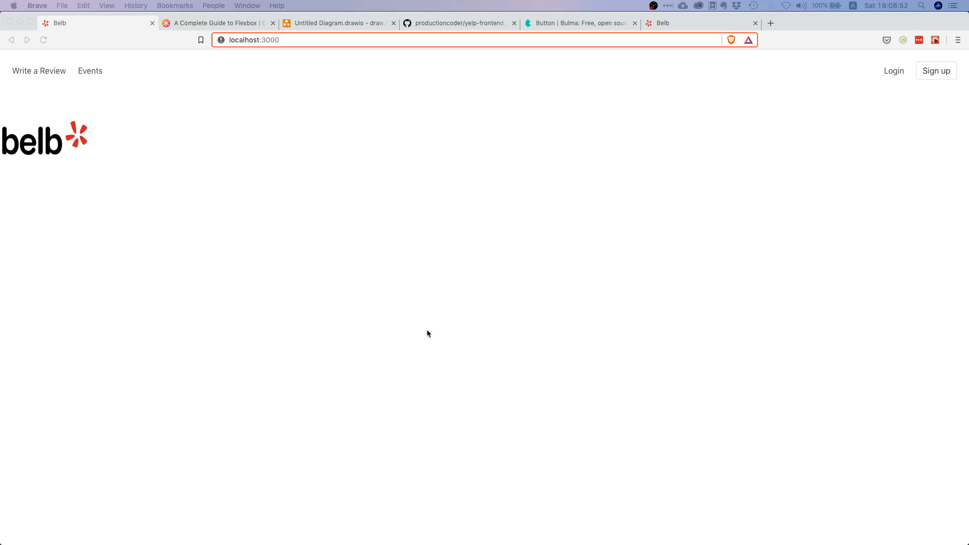
# Bring up the draw.io landing page mockup and review the search bar area
pyautogui.click(338, 23)
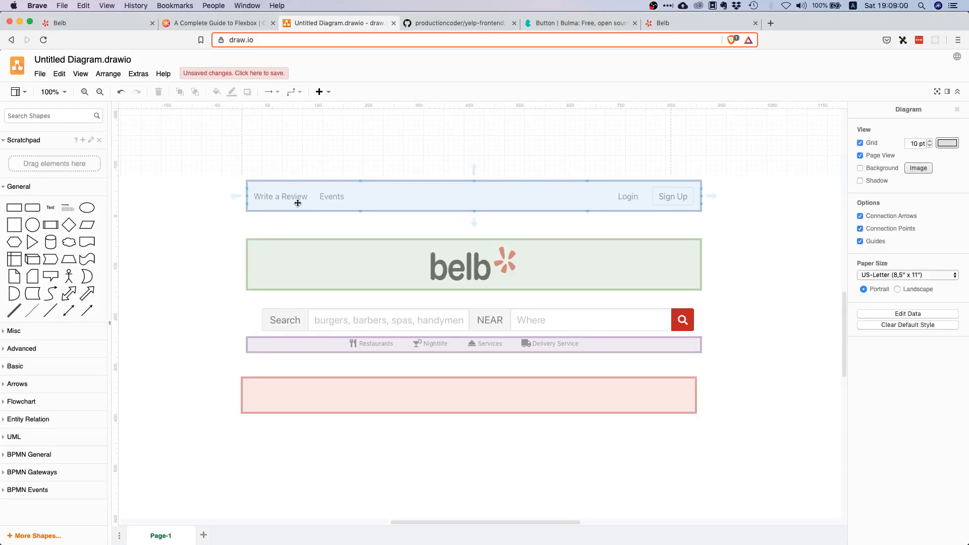
pyautogui.click(296, 263)
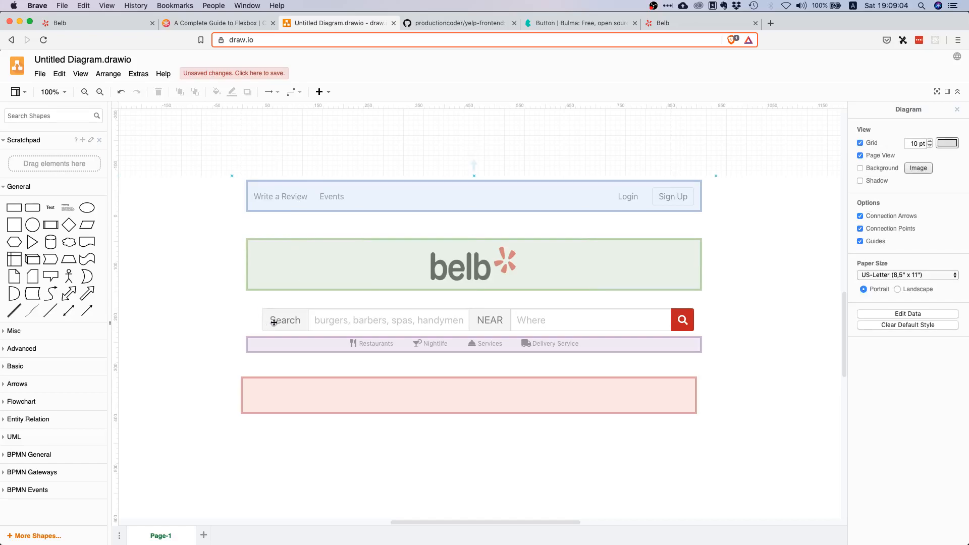
pyautogui.moveTo(603, 330)
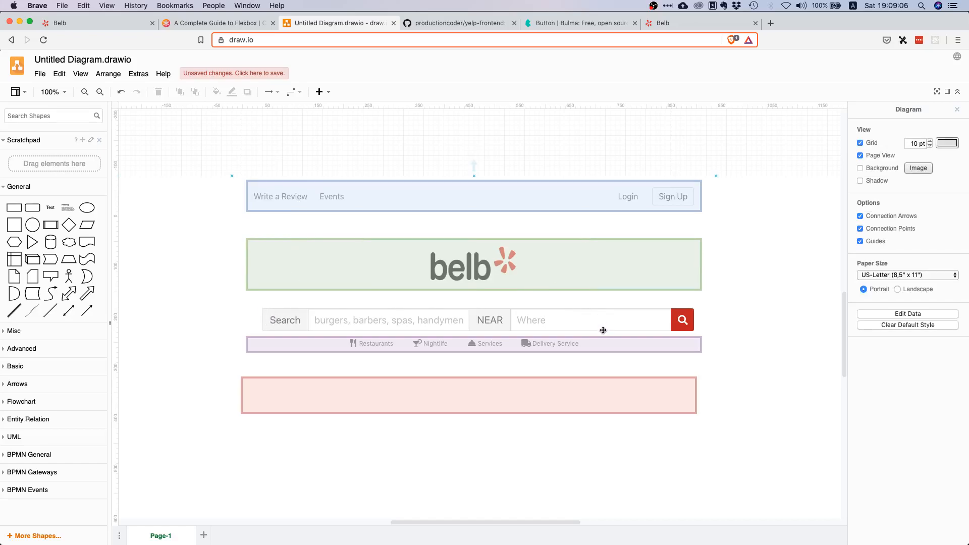
pyautogui.moveTo(260, 316)
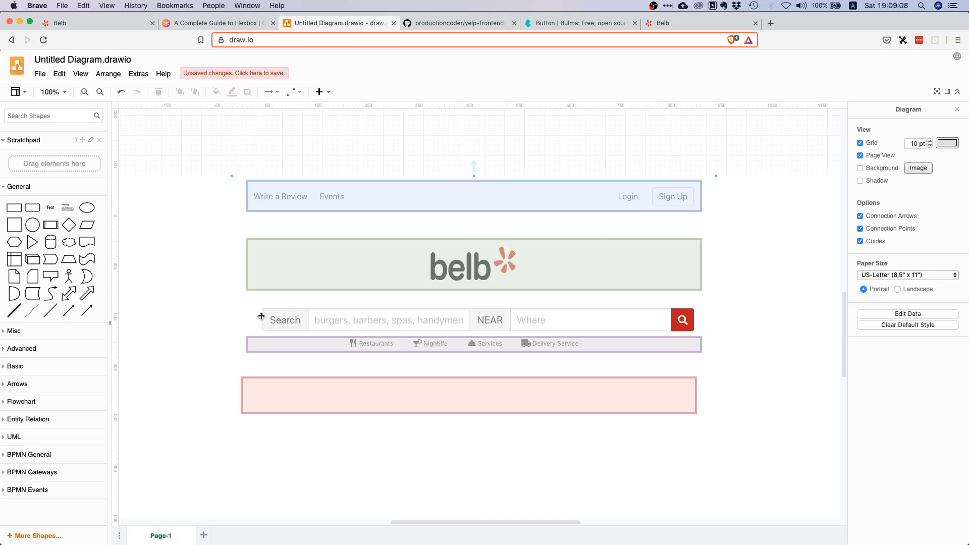
pyautogui.moveTo(417, 316)
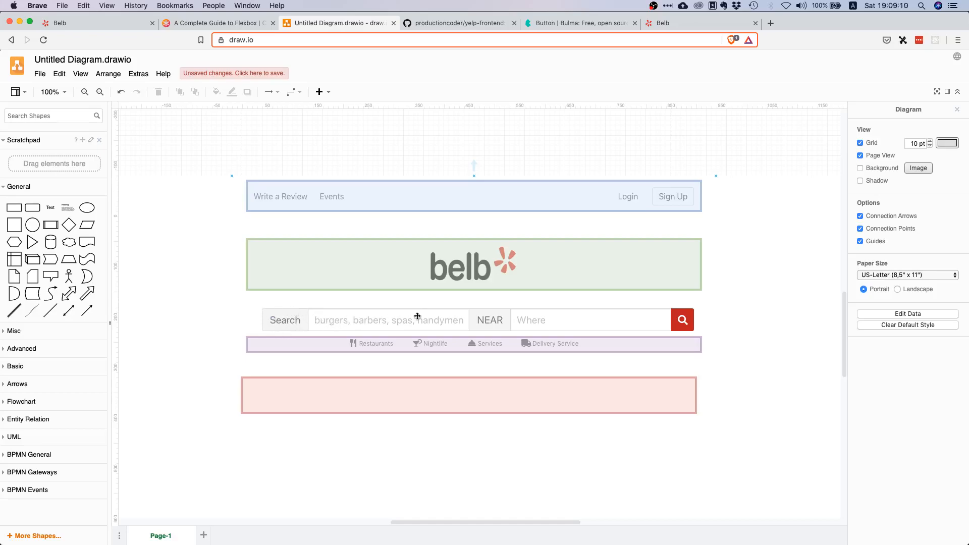
pyautogui.moveTo(488, 327)
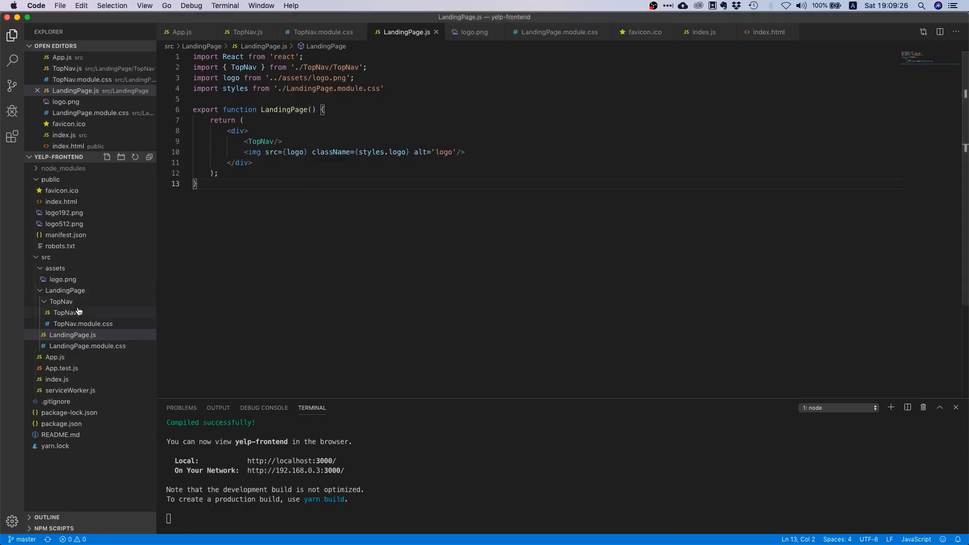
# Create a SearchBar folder in src containing SearchBar.js and SearchBar.module.css
pyautogui.click(45, 256)
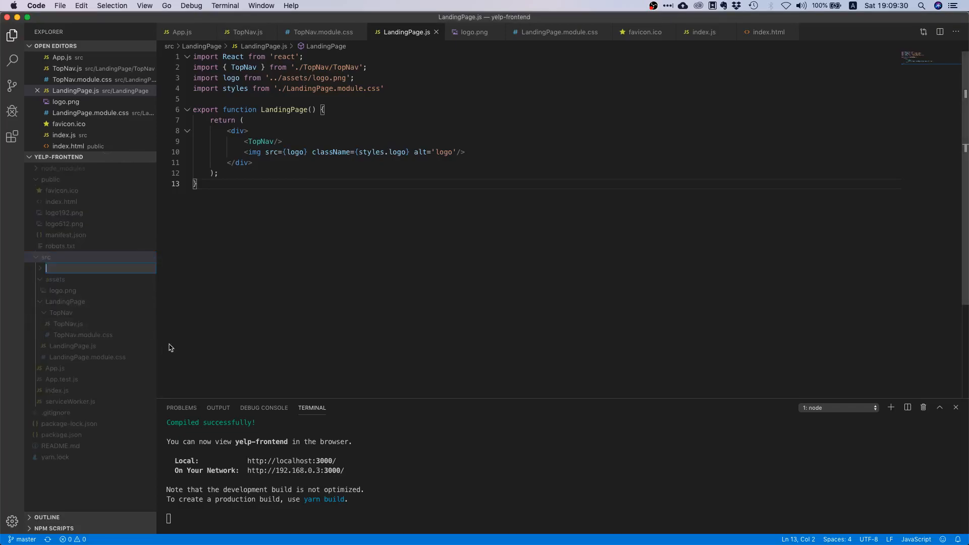
pyautogui.write('SearchBar')
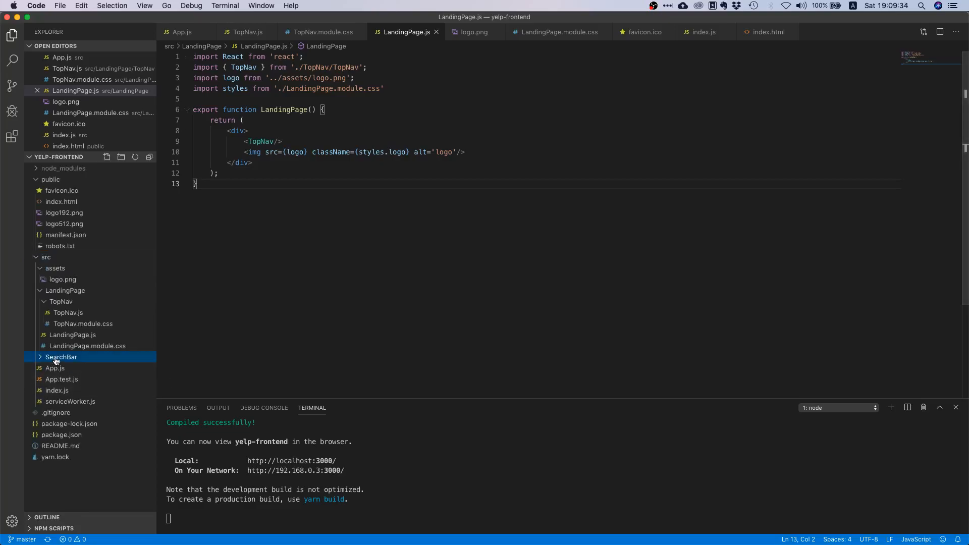
pyautogui.rightClick(61, 356)
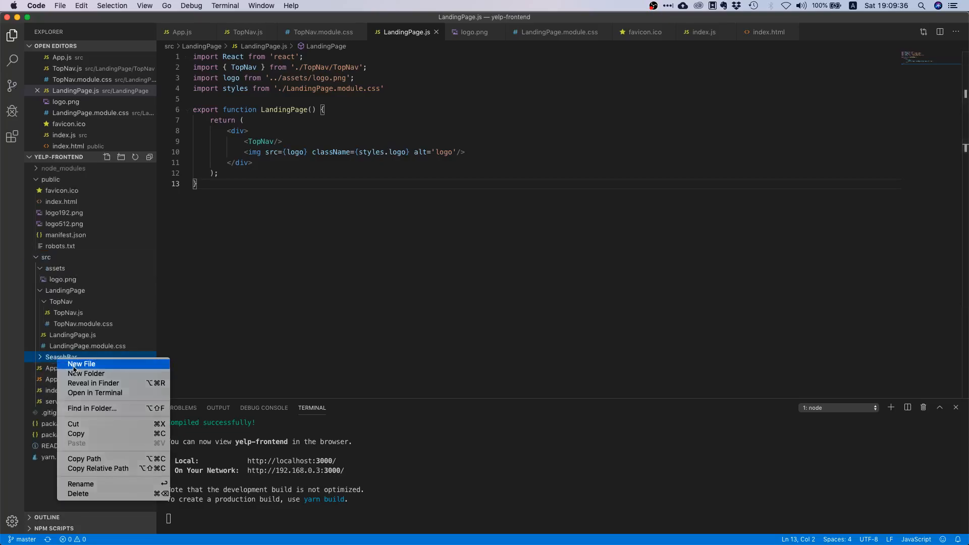
pyautogui.click(81, 363)
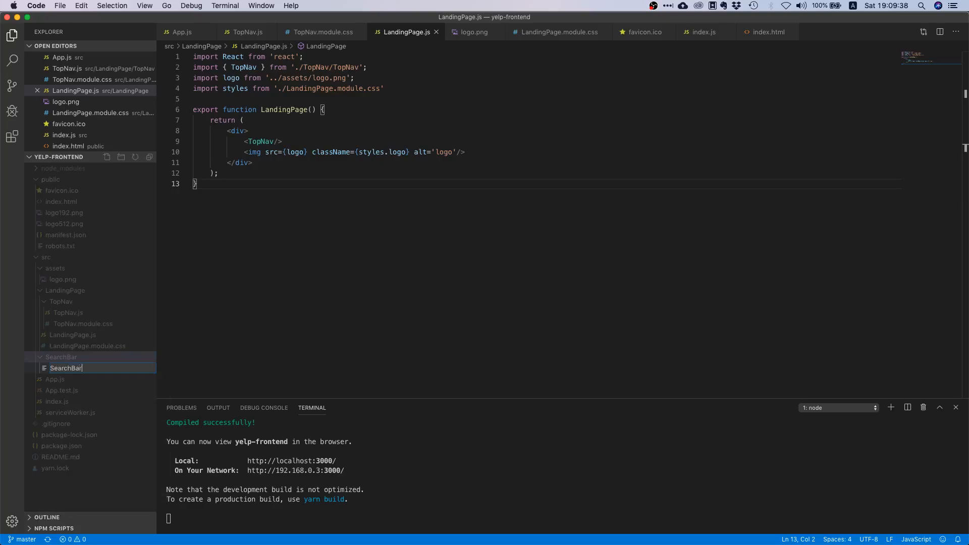
pyautogui.press('Return')
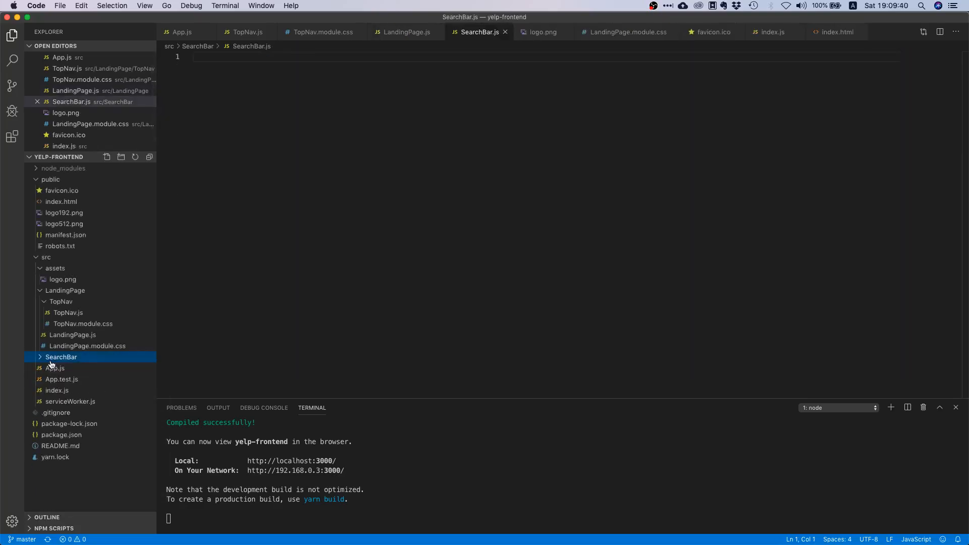
pyautogui.click(106, 156)
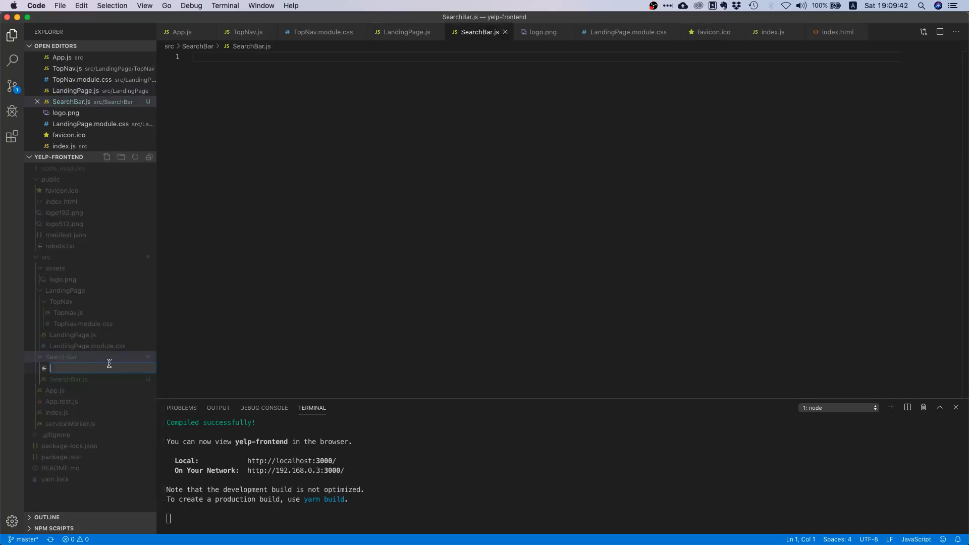
pyautogui.write('SearchBar.')
pyautogui.click(533, 57)
pyautogui.write("import React from 'react';")
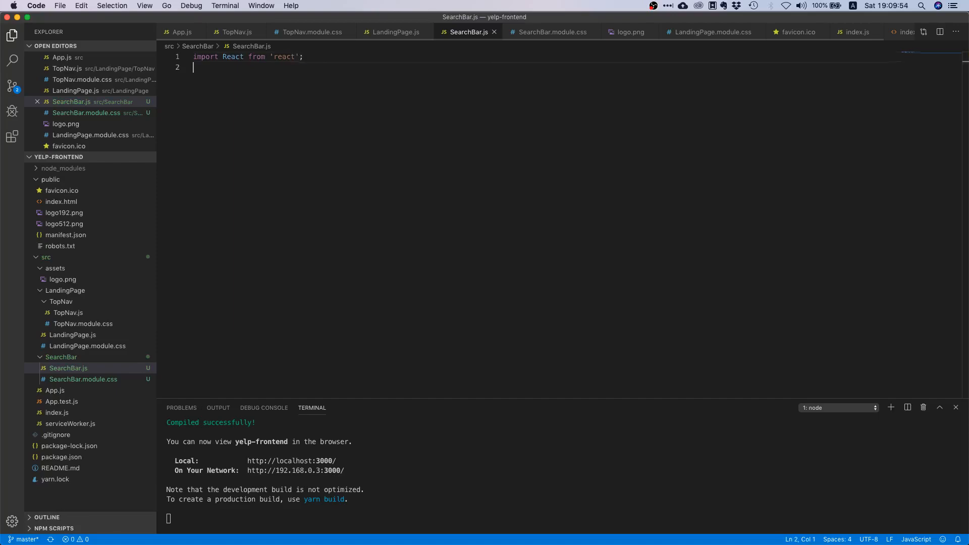
# Write an exported SearchBar function returning <p>SearchBar</p>
pyautogui.write('export function SearchBar() {')
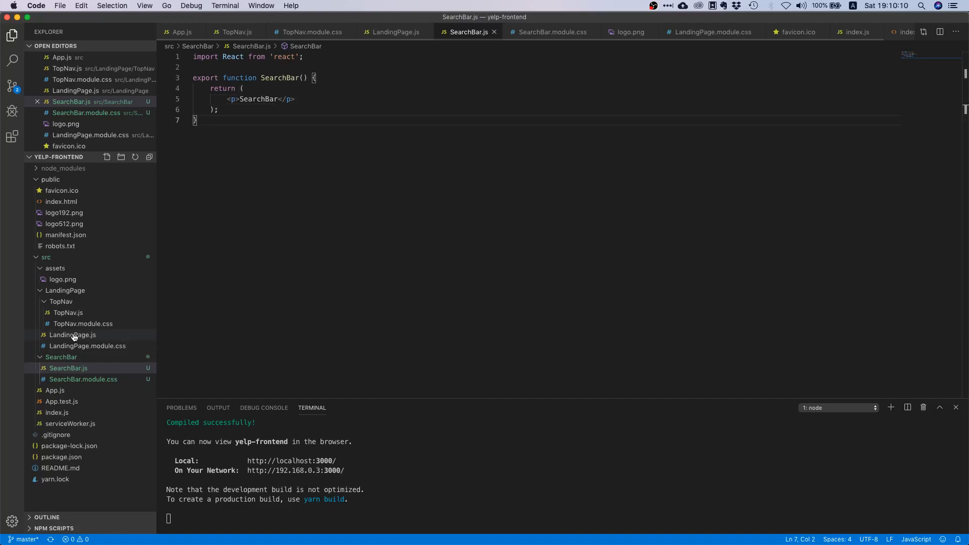
pyautogui.moveTo(73, 334)
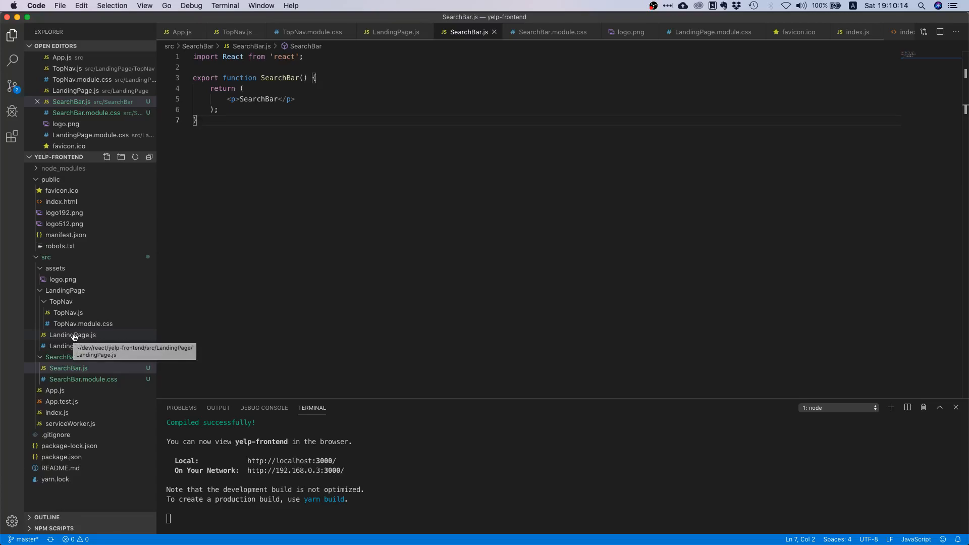
# Render <SearchBar/> below the logo image in LandingPage.js, importing it from '../SearchBar/SearchBar'
pyautogui.click(73, 334)
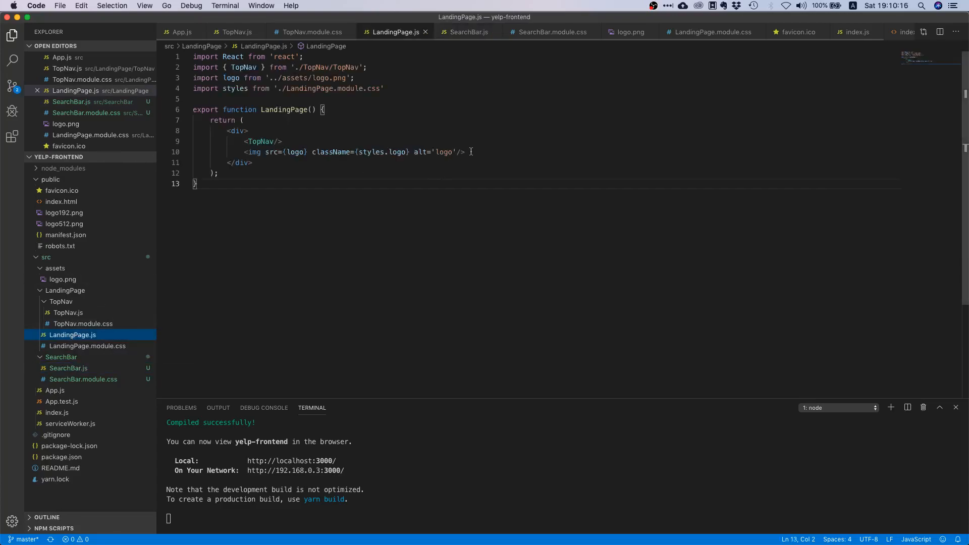
pyautogui.write('<Sea')
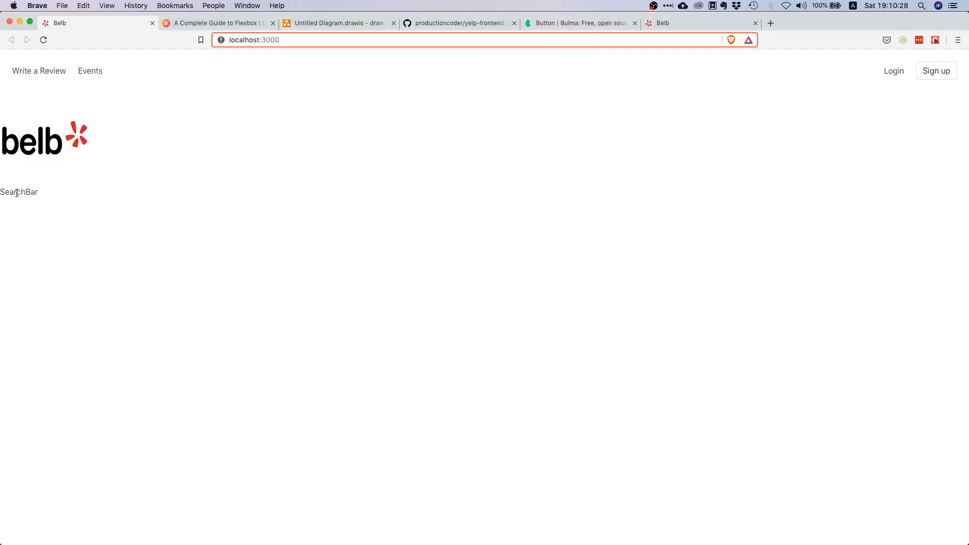
# Check the SearchBar text on localhost:3000, then bring up the Bulma documentation tab
pyautogui.doubleClick(19, 192)
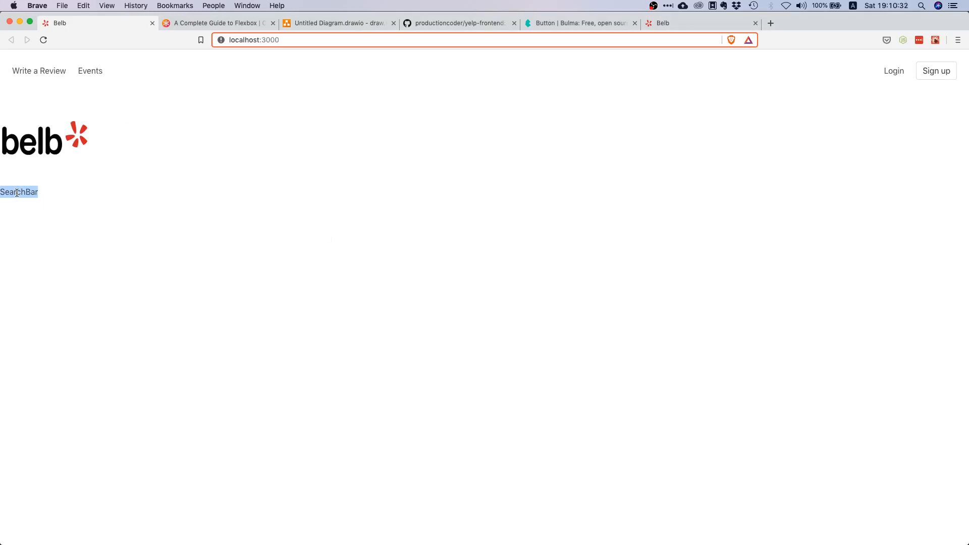
pyautogui.moveTo(243, 189)
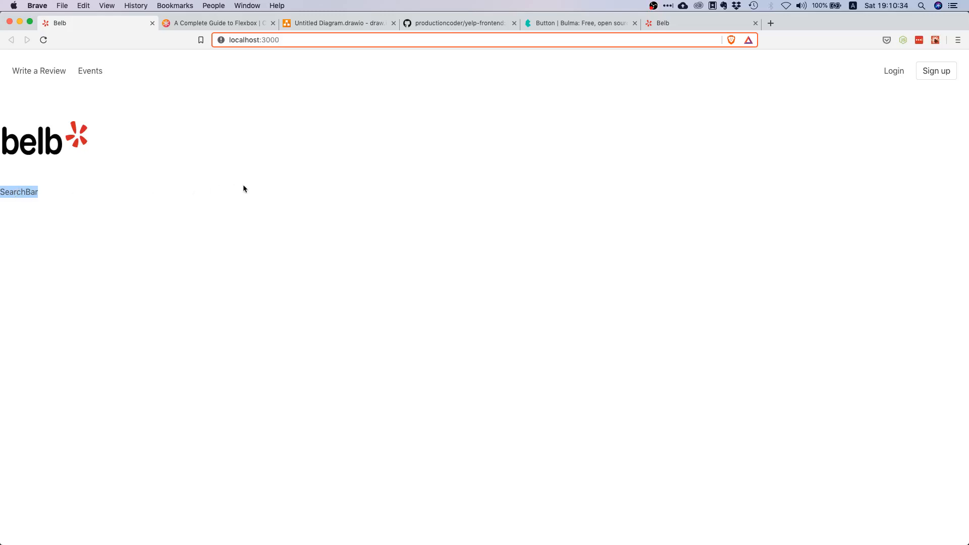
pyautogui.moveTo(576, 23)
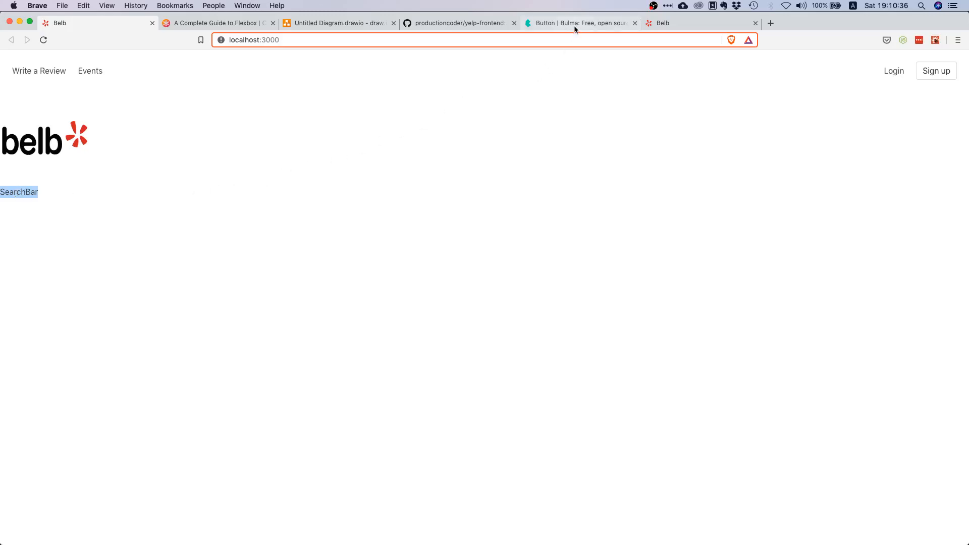
pyautogui.moveTo(577, 23)
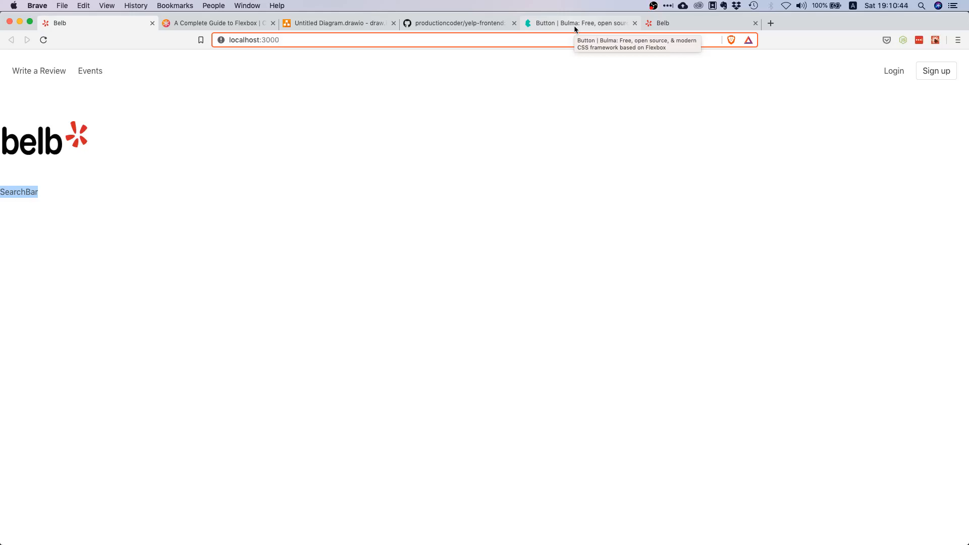
pyautogui.click(582, 23)
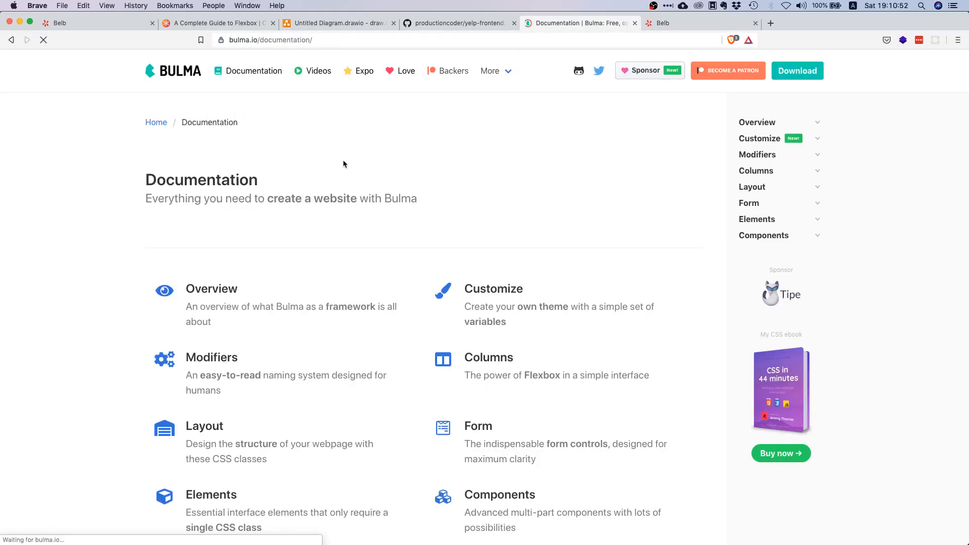
pyautogui.moveTo(747, 203)
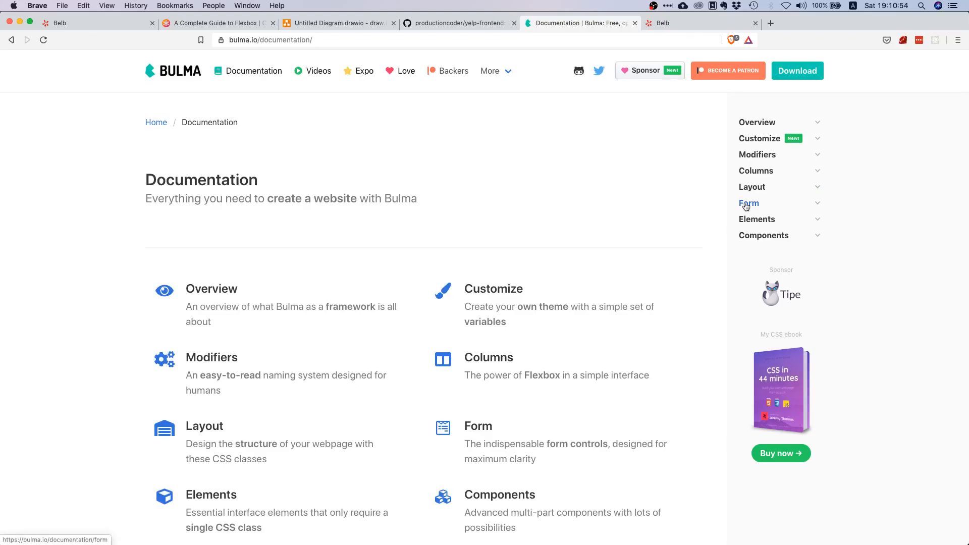
# Browse Bulma's form controls docs down to the Form addons has-addons examples
pyautogui.click(747, 203)
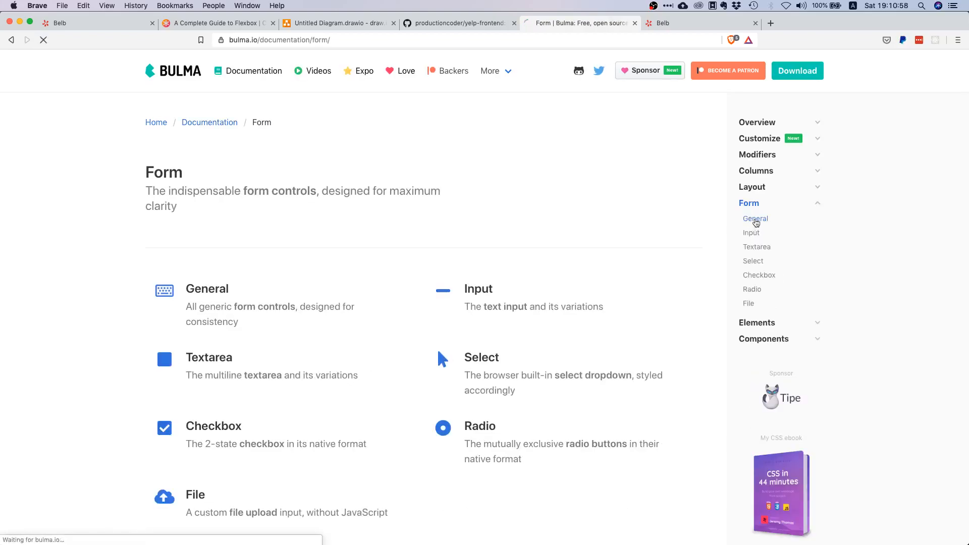
pyautogui.click(755, 218)
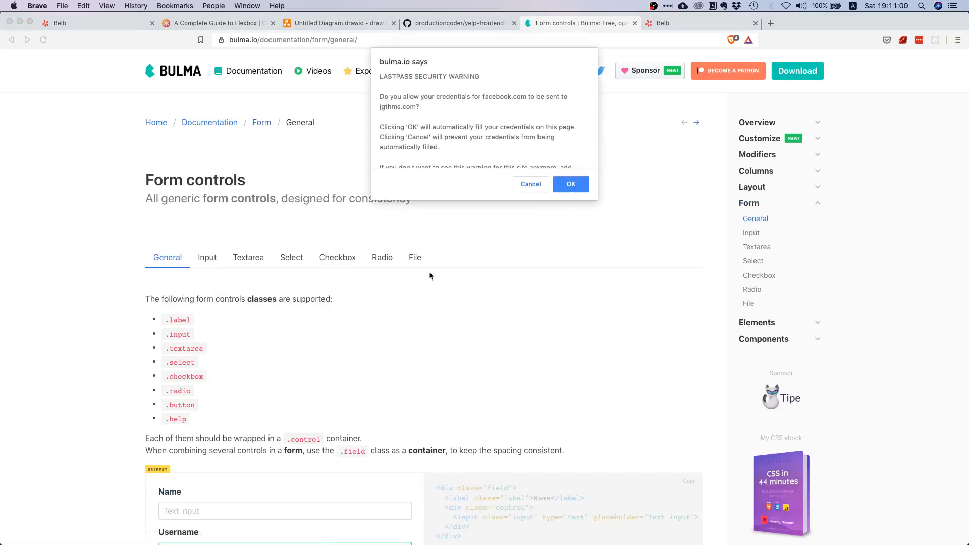
pyautogui.click(530, 184)
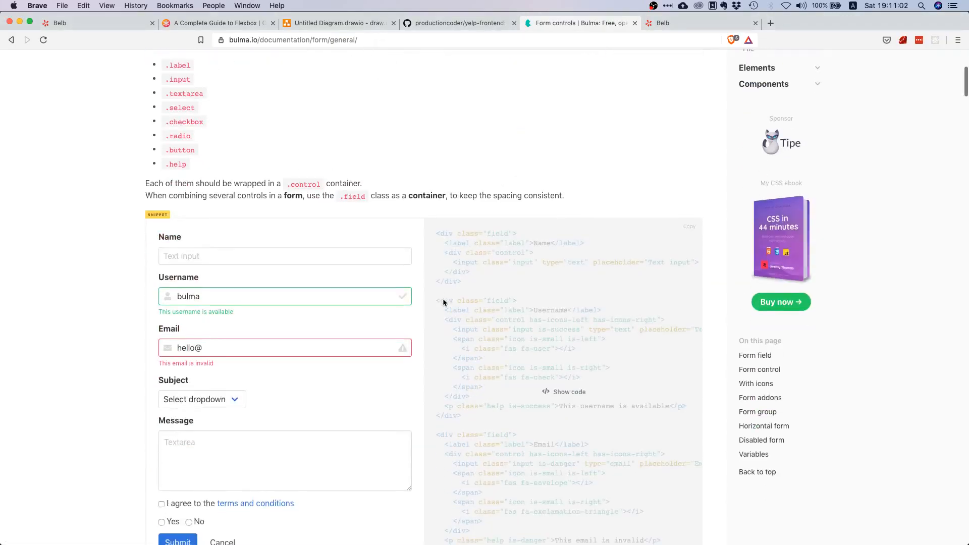
pyautogui.scroll(-3)
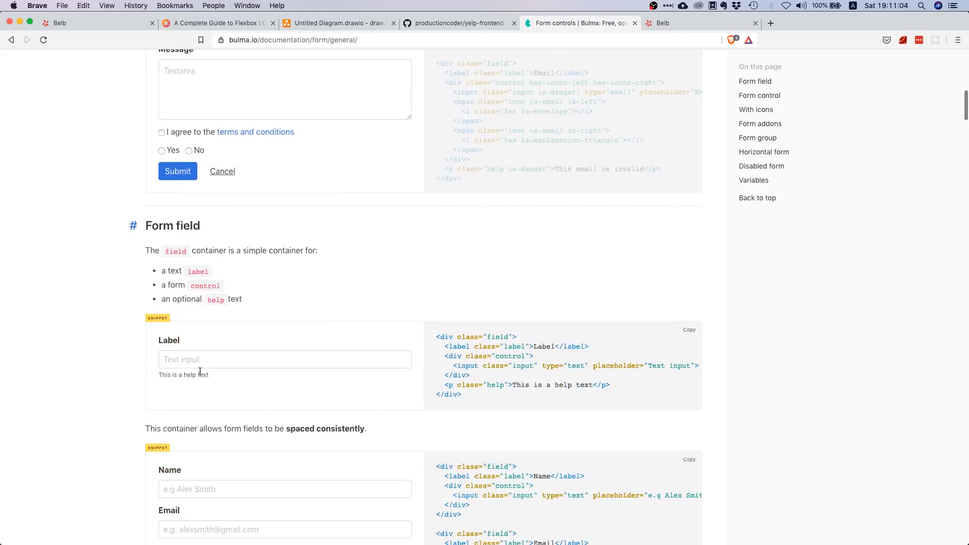
pyautogui.scroll(-3)
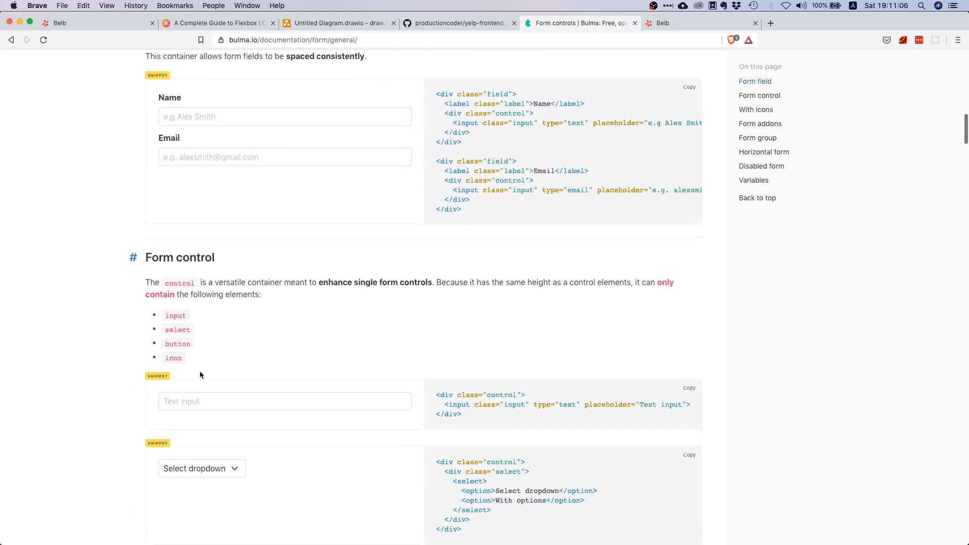
pyautogui.scroll(-3)
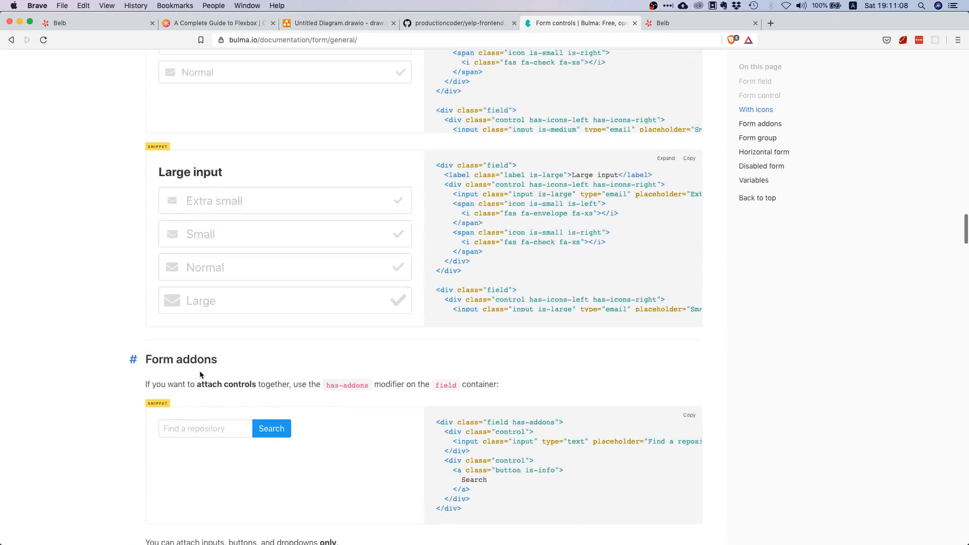
pyautogui.scroll(-3)
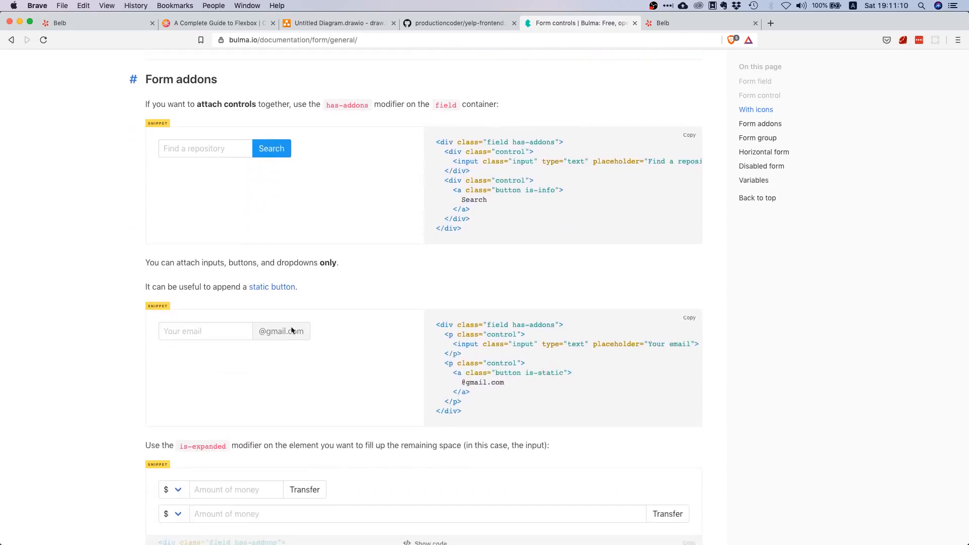
pyautogui.moveTo(279, 328)
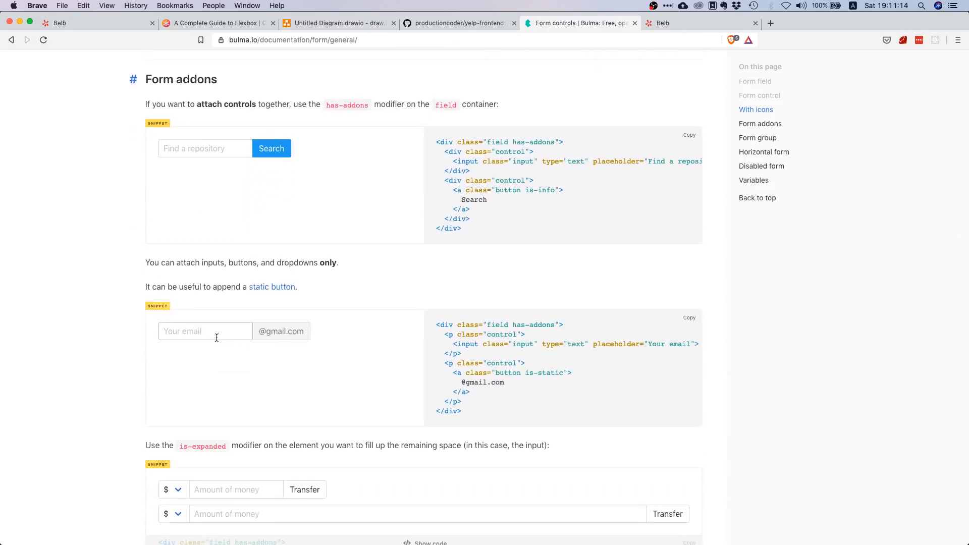
pyautogui.moveTo(431, 406)
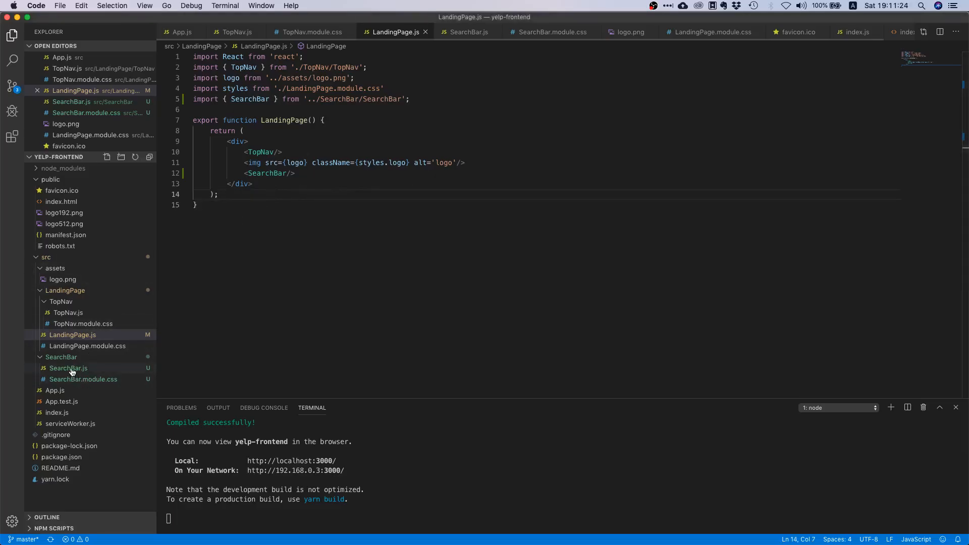
# Replace the SearchBar paragraph with a div holding Bulma's field has-addons email markup
pyautogui.click(67, 367)
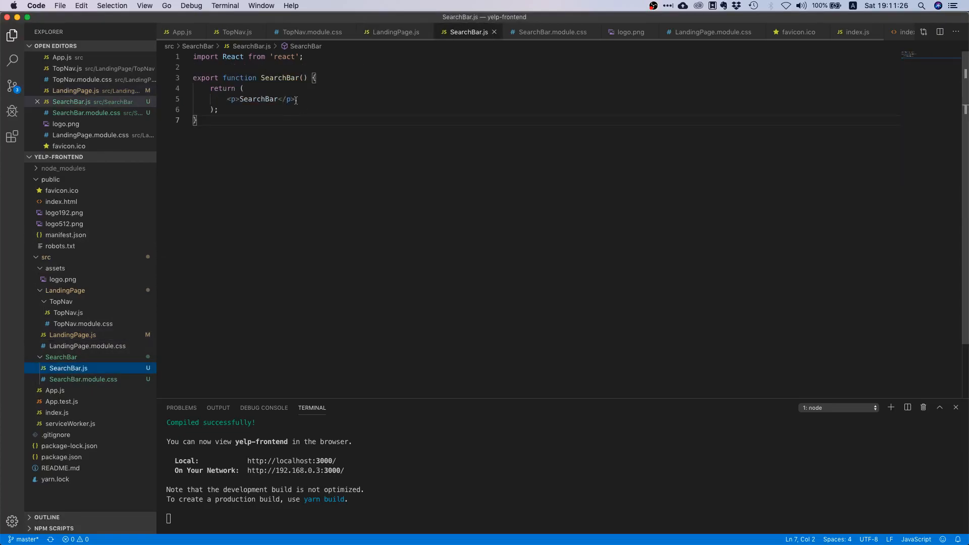
pyautogui.write('<di')
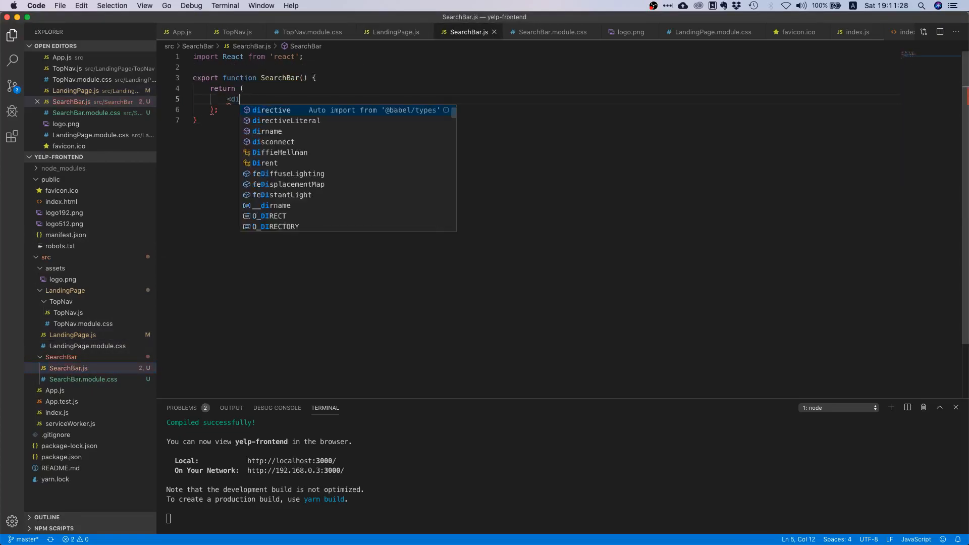
pyautogui.write('div>')
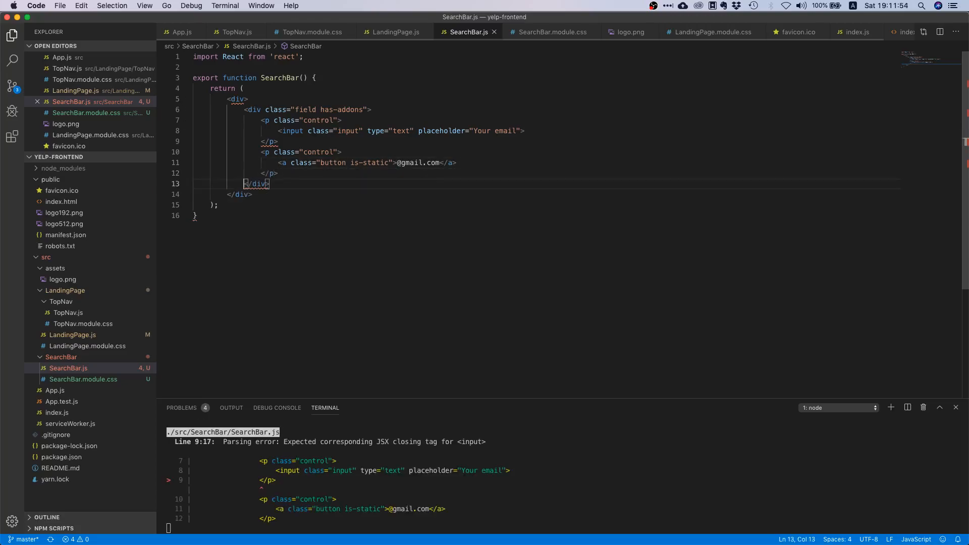
pyautogui.moveTo(451, 218)
pyautogui.write('/')
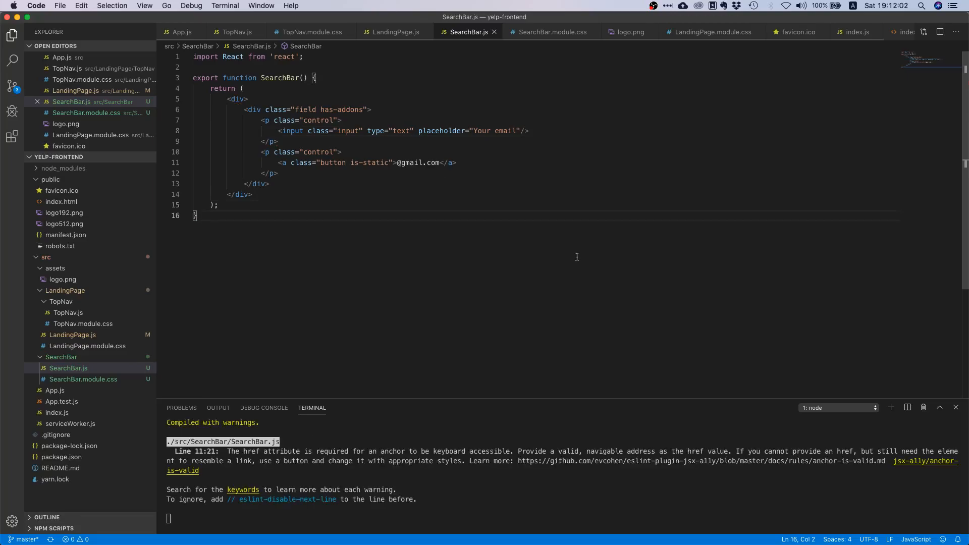
pyautogui.moveTo(387, 221)
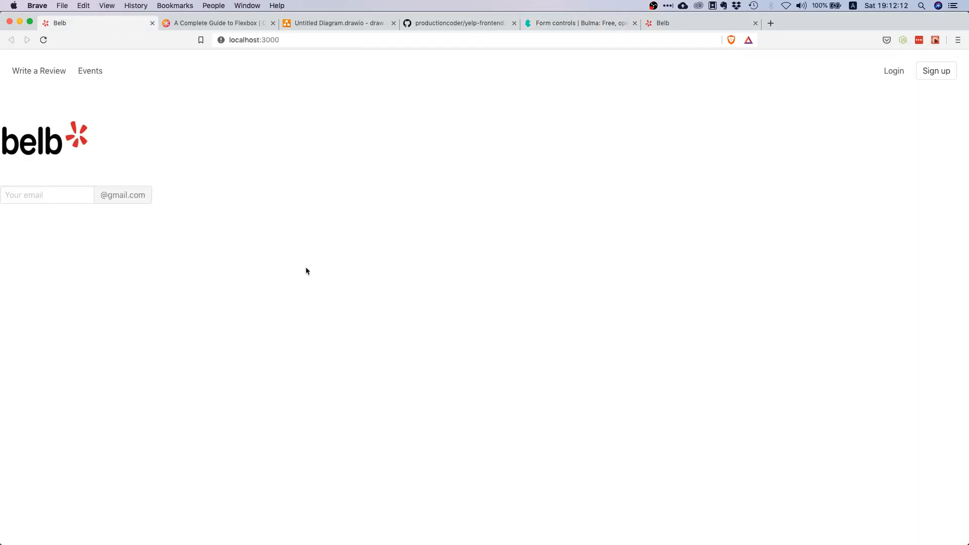
pyautogui.moveTo(114, 252)
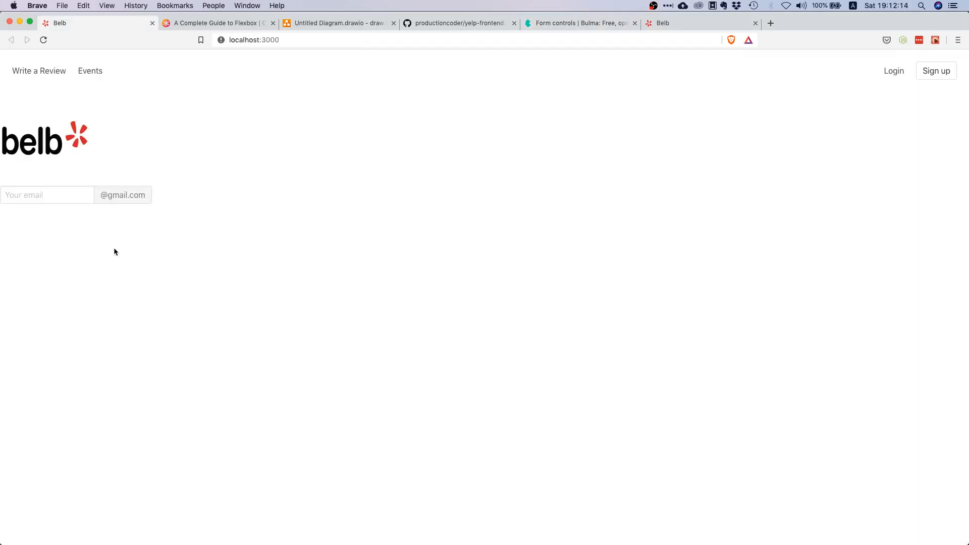
pyautogui.click(48, 195)
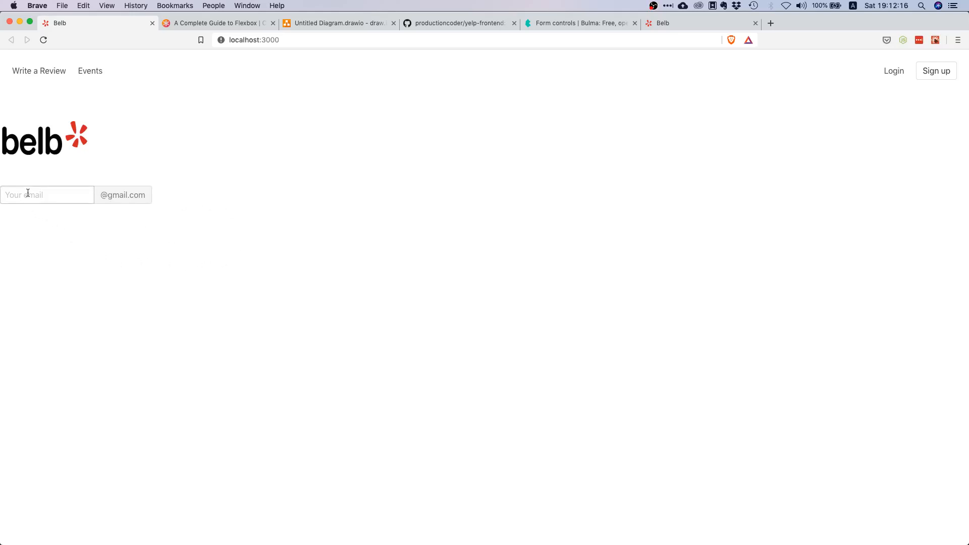
pyautogui.click(47, 195)
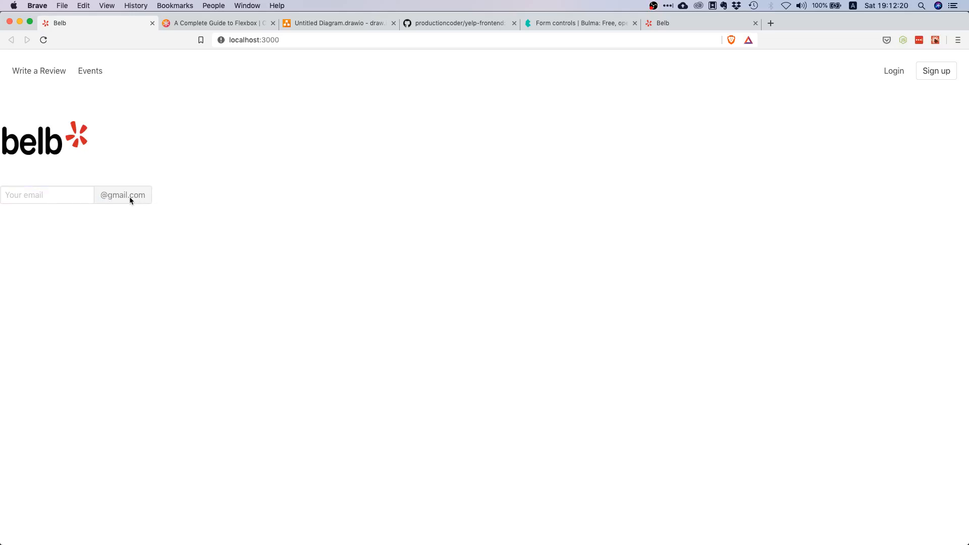
pyautogui.moveTo(481, 541)
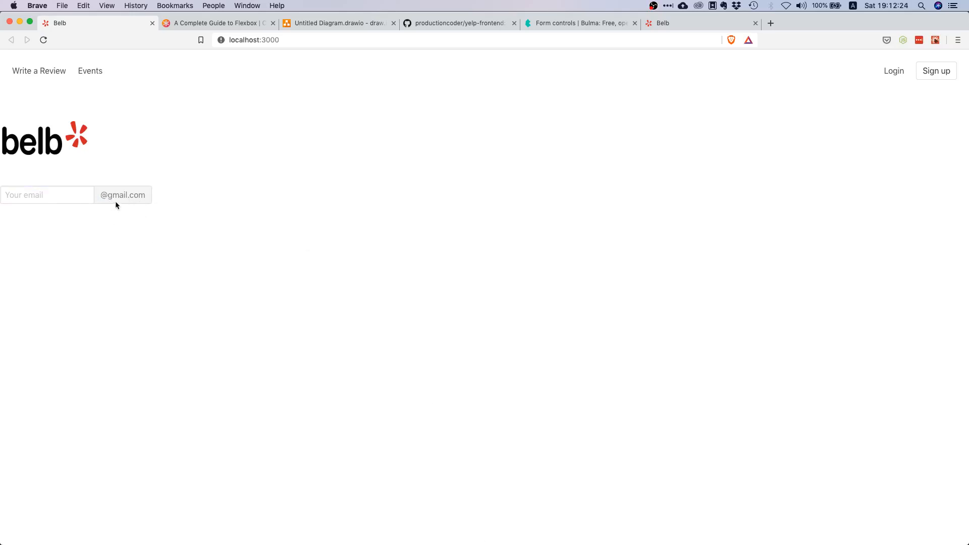
pyautogui.click(47, 195)
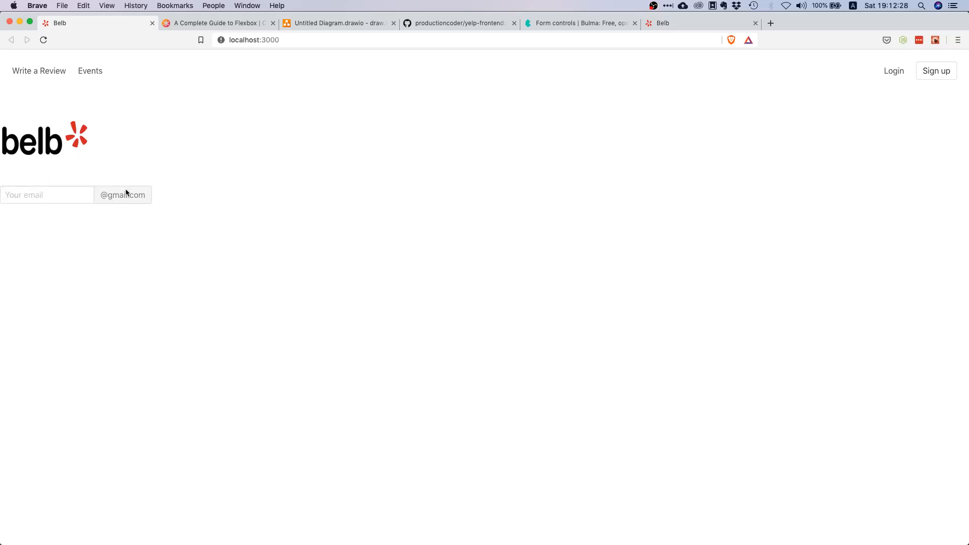
pyautogui.moveTo(251, 181)
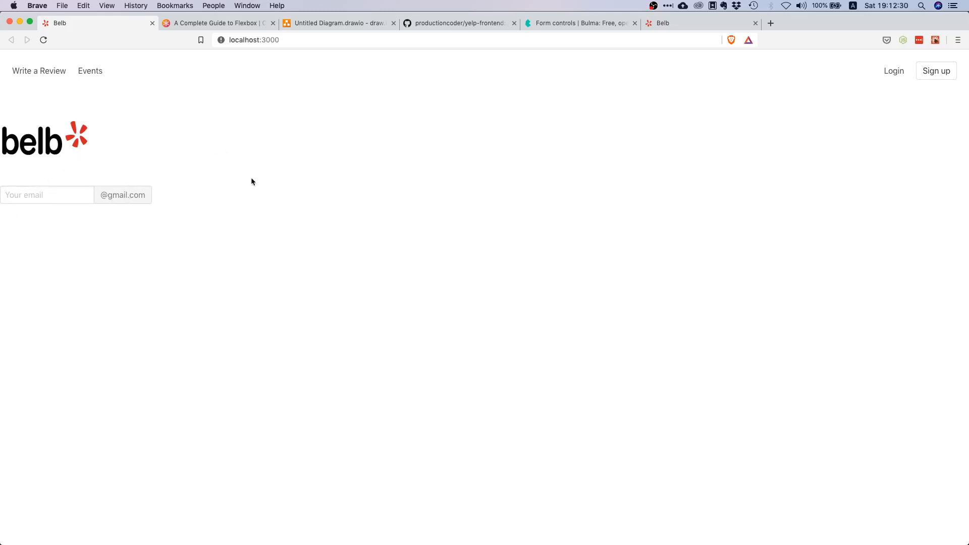
pyautogui.click(337, 23)
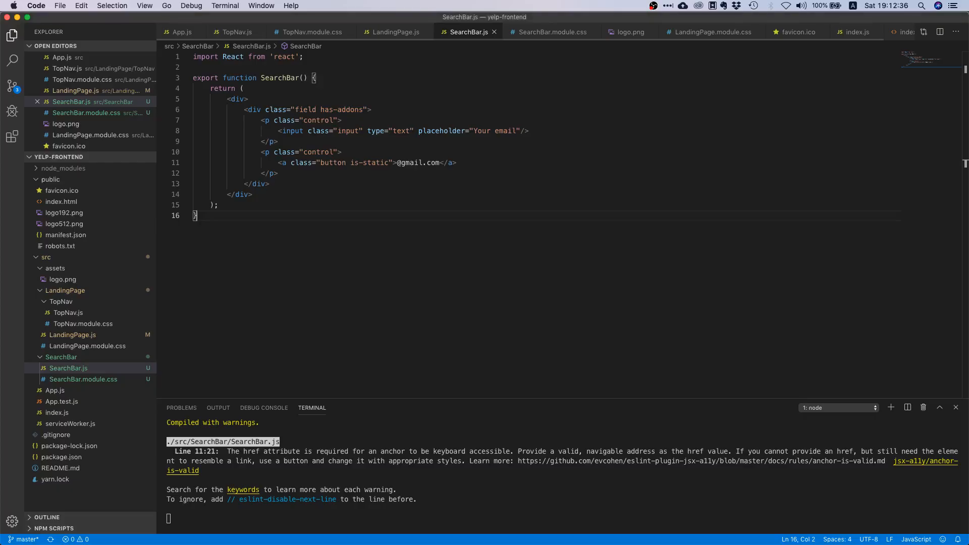
pyautogui.click(282, 141)
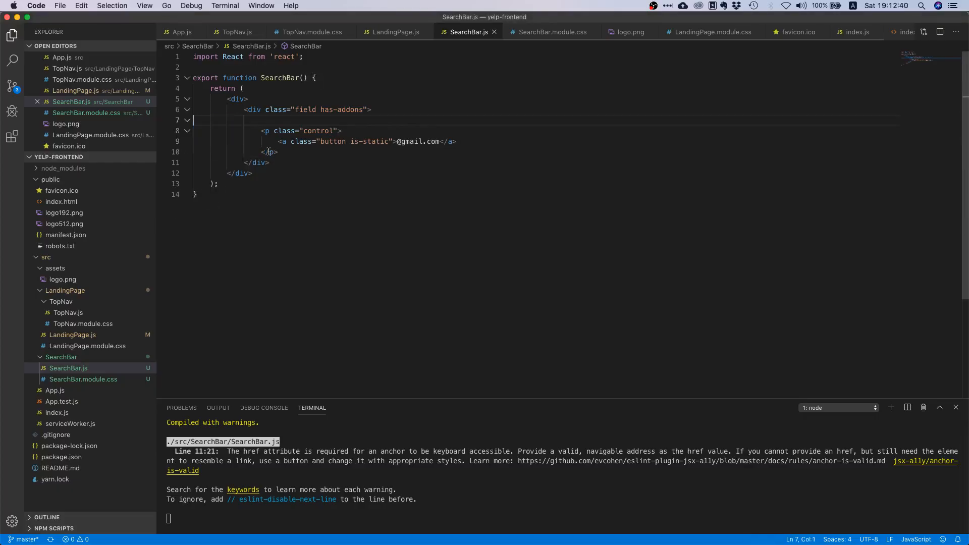
pyautogui.press('Backspace')
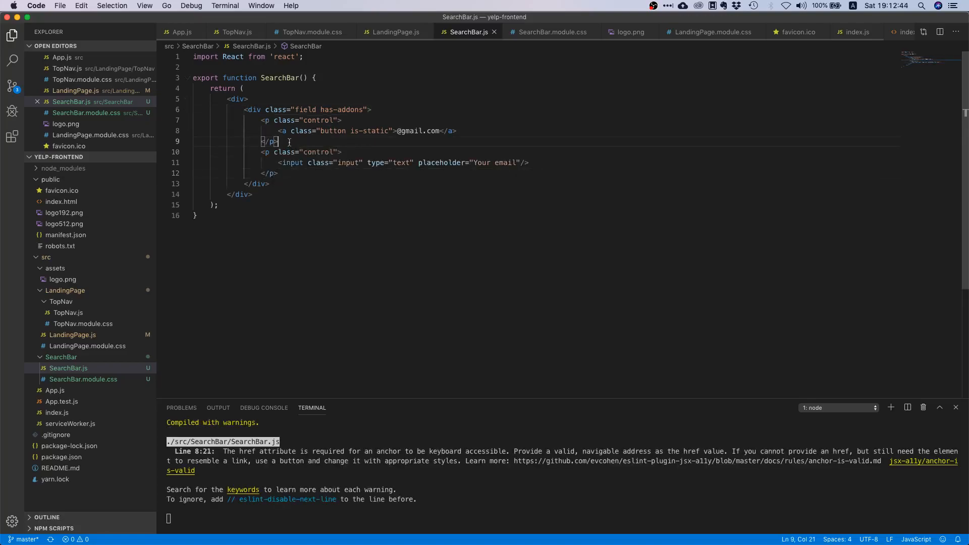
pyautogui.moveTo(279, 141); pyautogui.dragTo(260, 120)
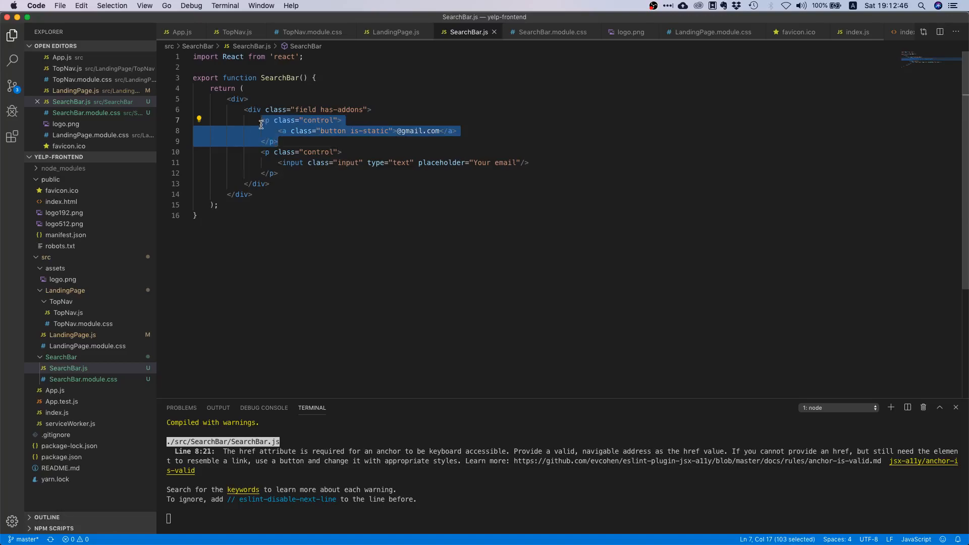
pyautogui.moveTo(284, 173)
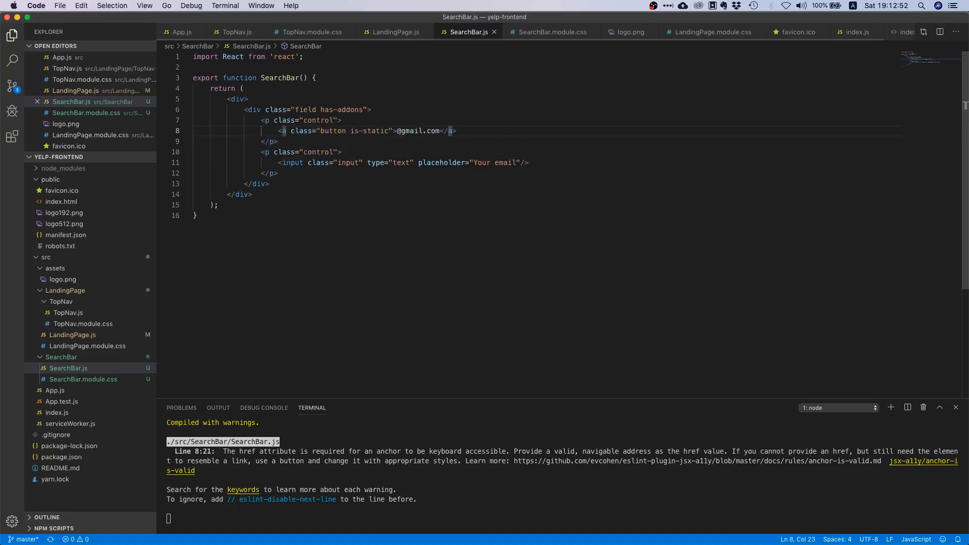
pyautogui.write('button')
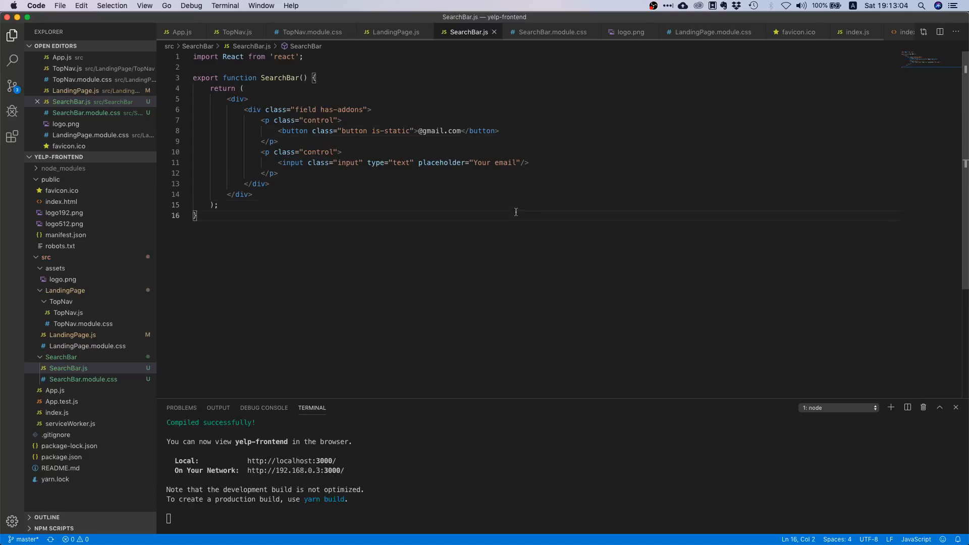
# Duplicate the button and input controls so the field holds two addon-input pairs
pyautogui.click(280, 142)
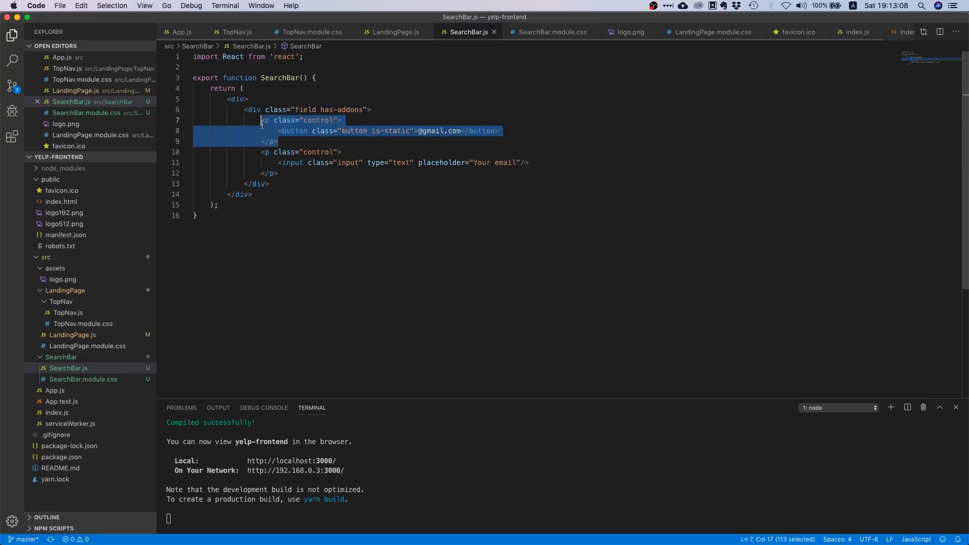
pyautogui.click(294, 174)
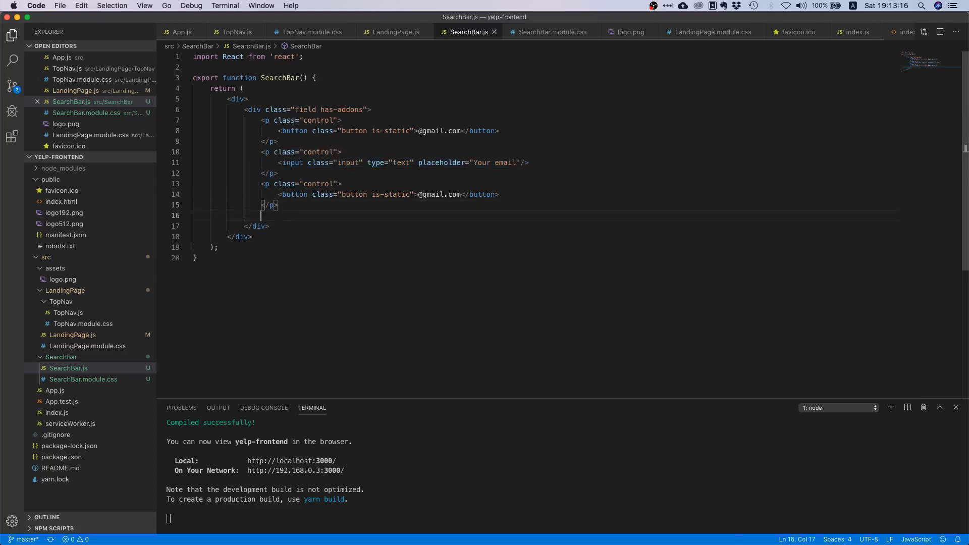
pyautogui.write('<p class="control">')
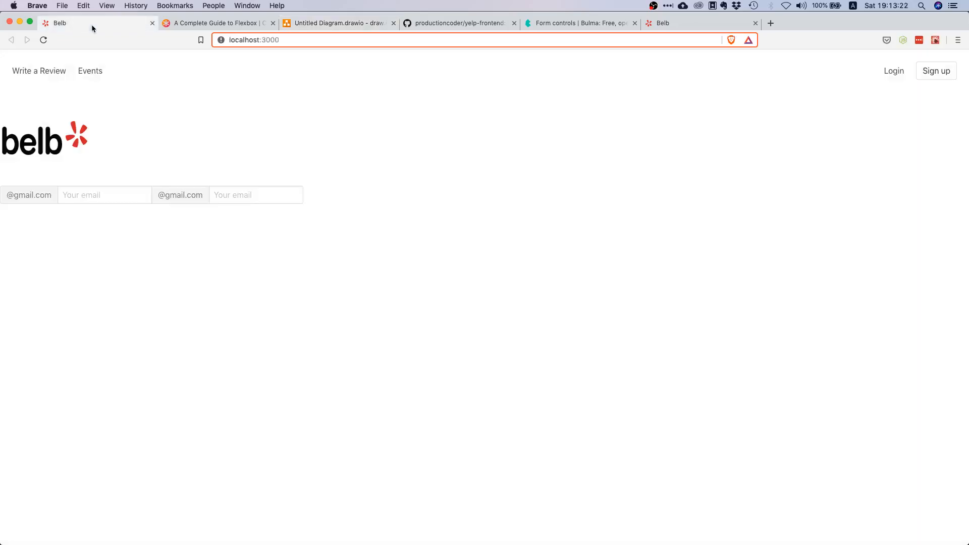
pyautogui.moveTo(172, 222)
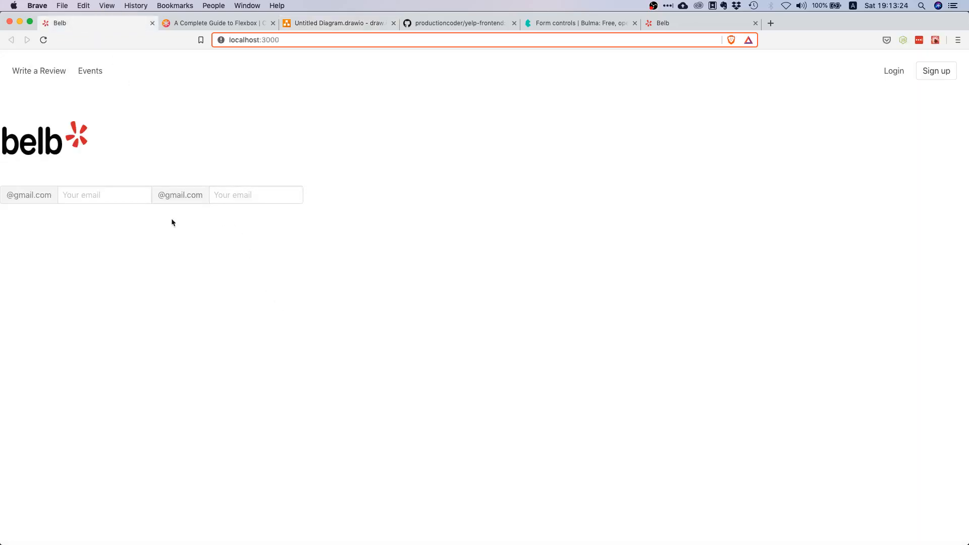
pyautogui.moveTo(280, 368)
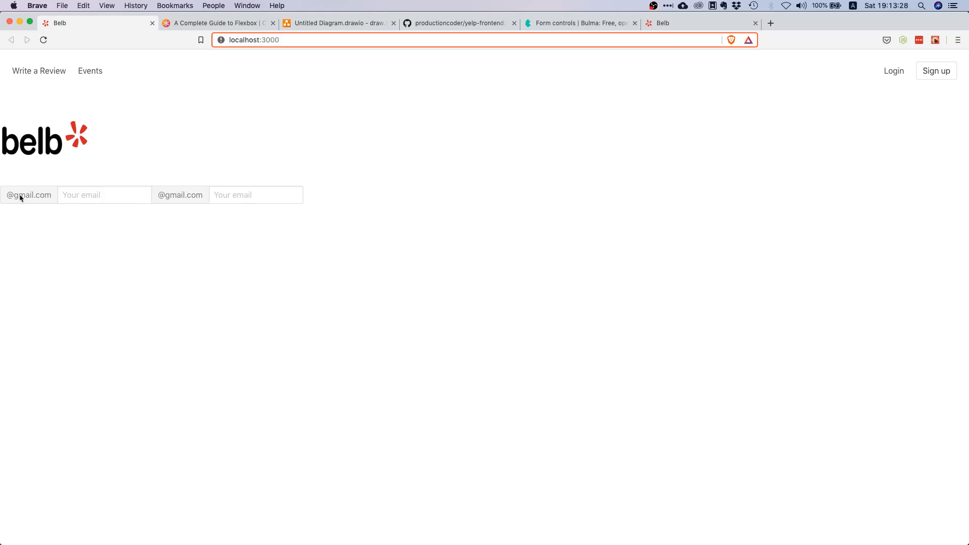
pyautogui.moveTo(496, 125)
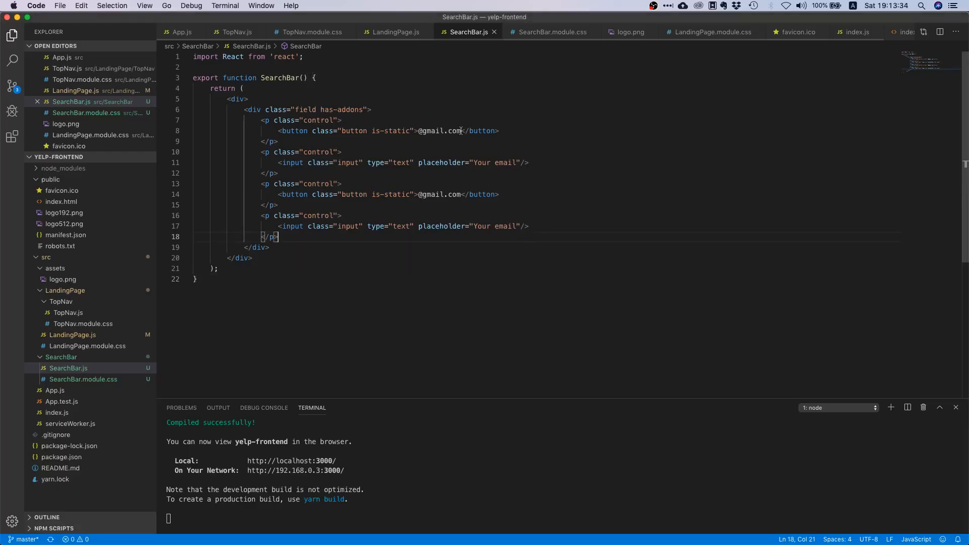
pyautogui.doubleClick(439, 130)
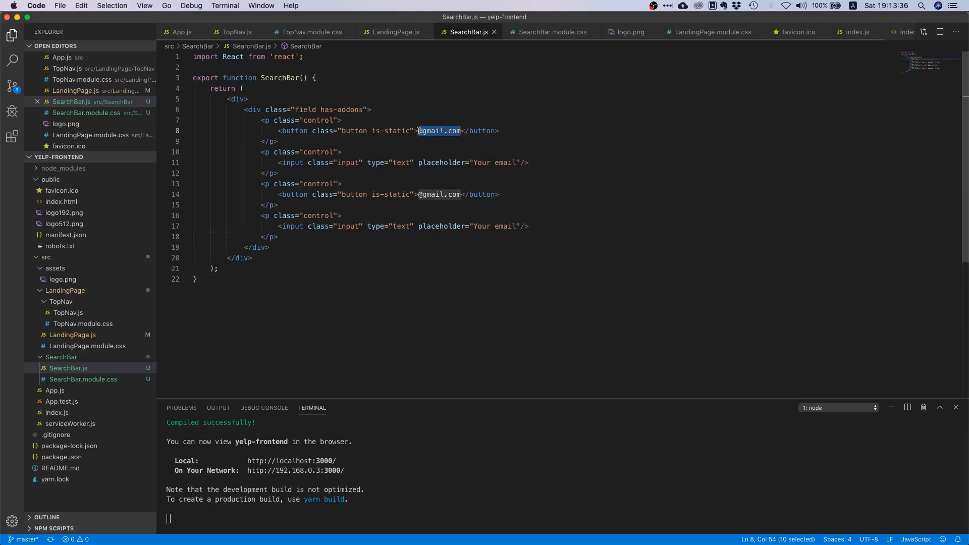
pyautogui.write('Search')
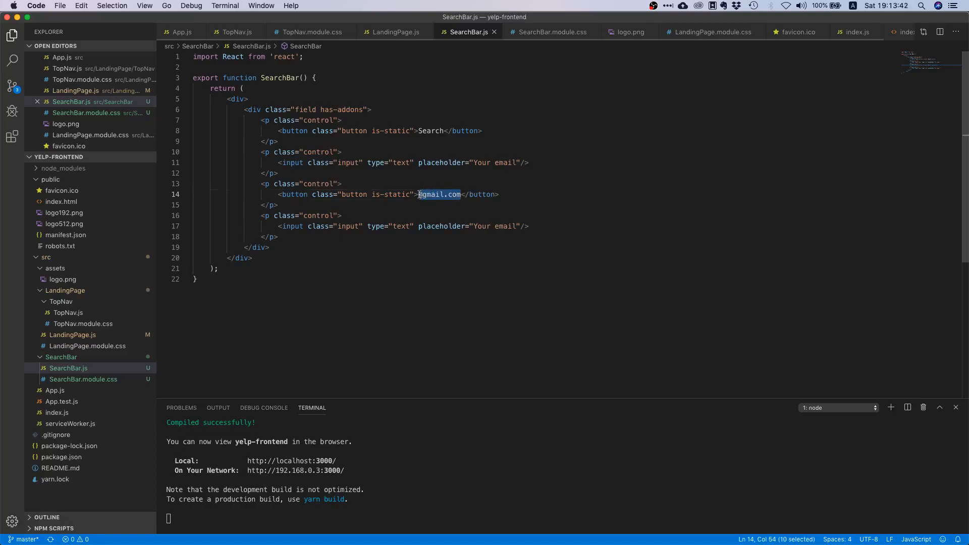
pyautogui.write('NEAR')
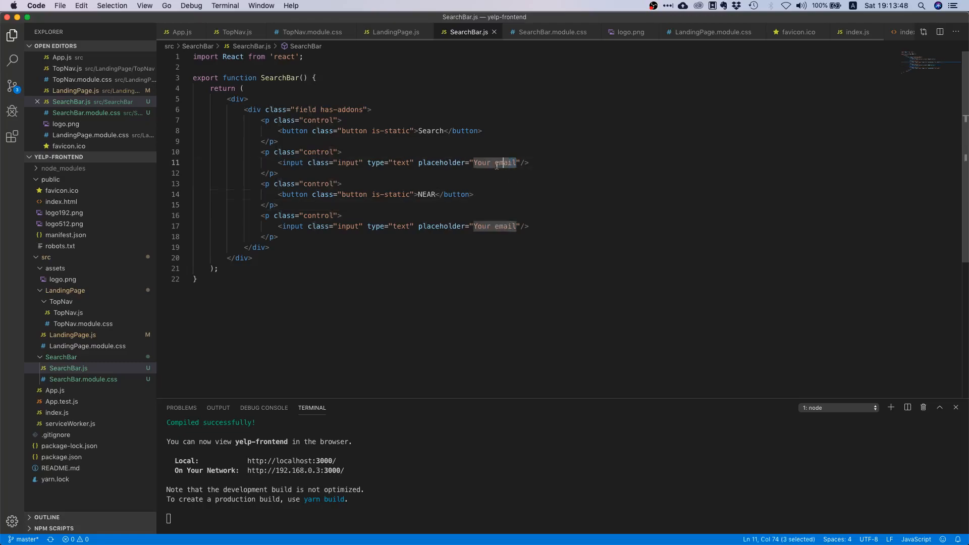
# Set the first input's placeholder to 'burgers, barbers, spas, handymen'
pyautogui.doubleClick(494, 161)
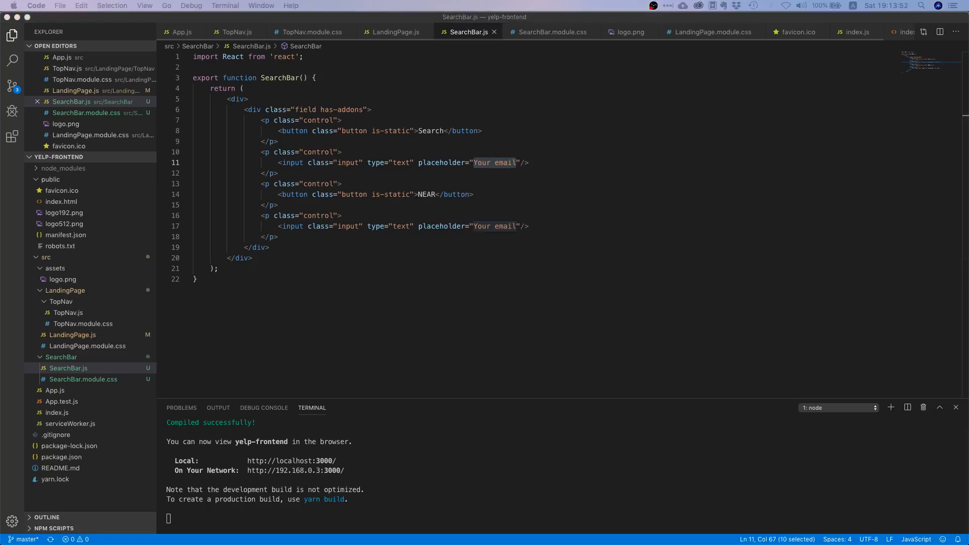
pyautogui.moveTo(499, 179)
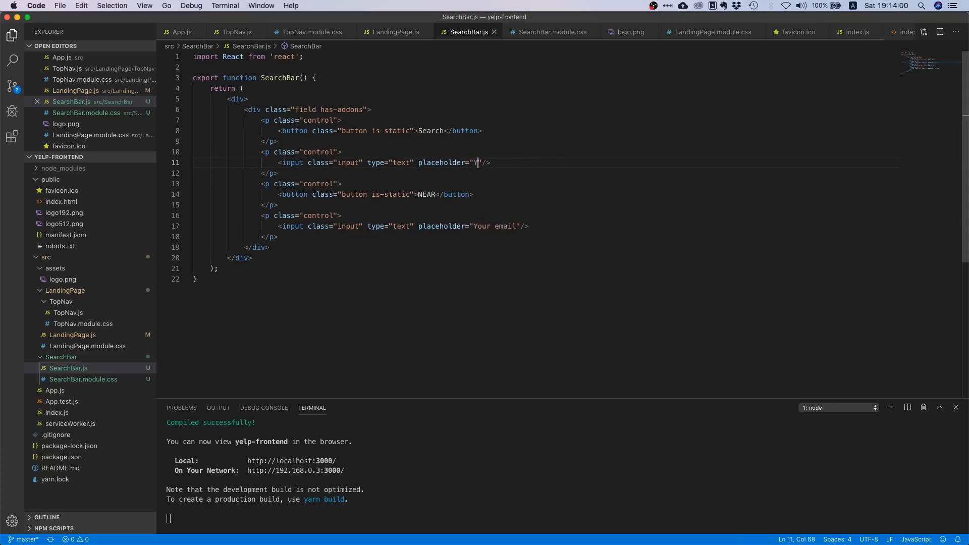
pyautogui.write('burgers')
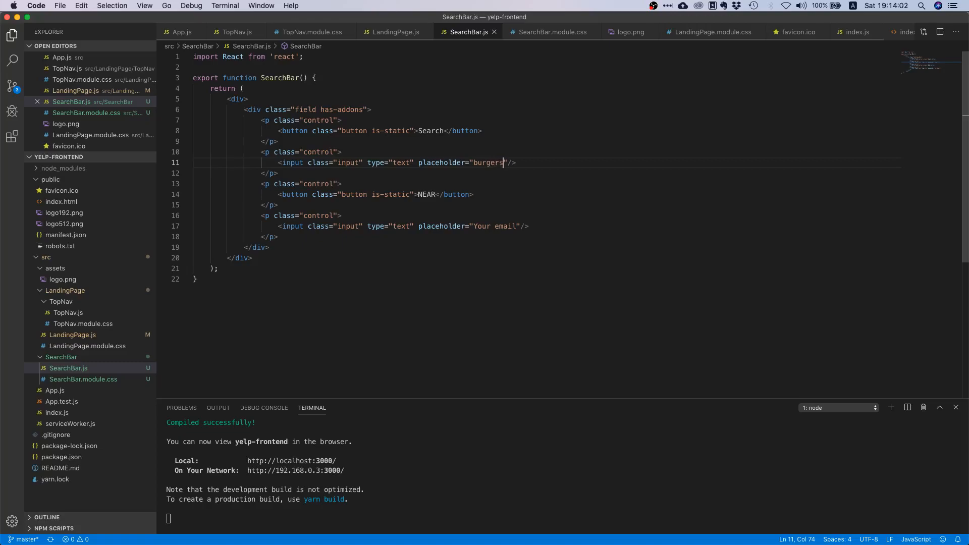
pyautogui.write(', barbers,')
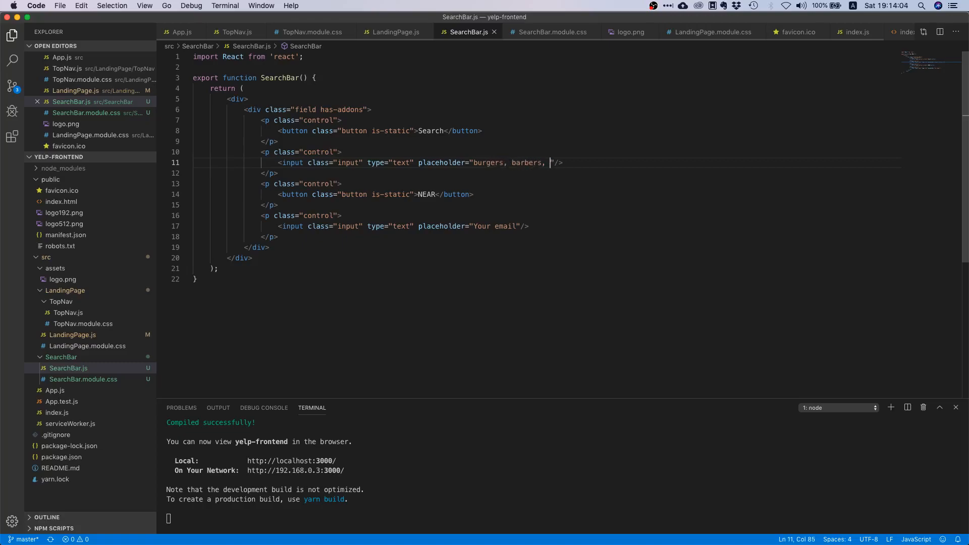
pyautogui.write('spas, handymen')
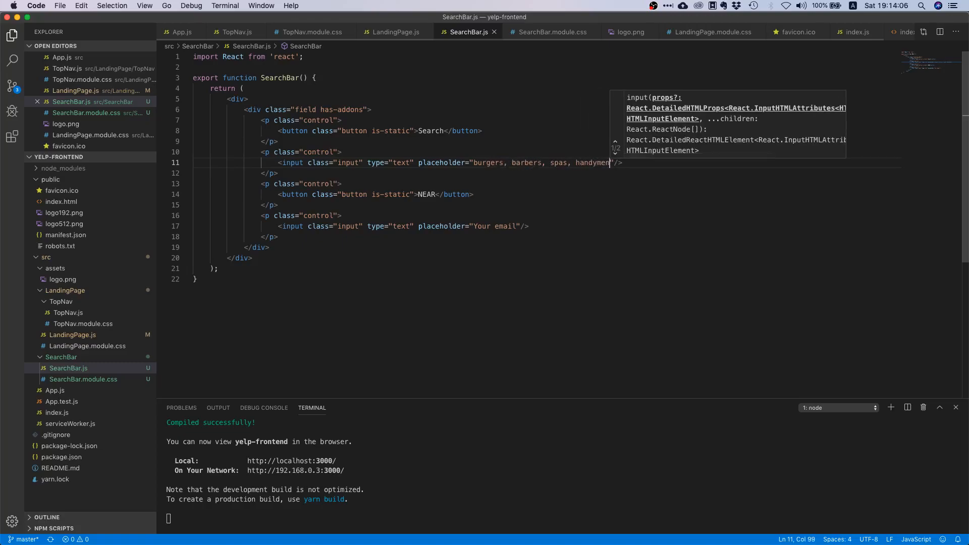
pyautogui.moveTo(506, 228)
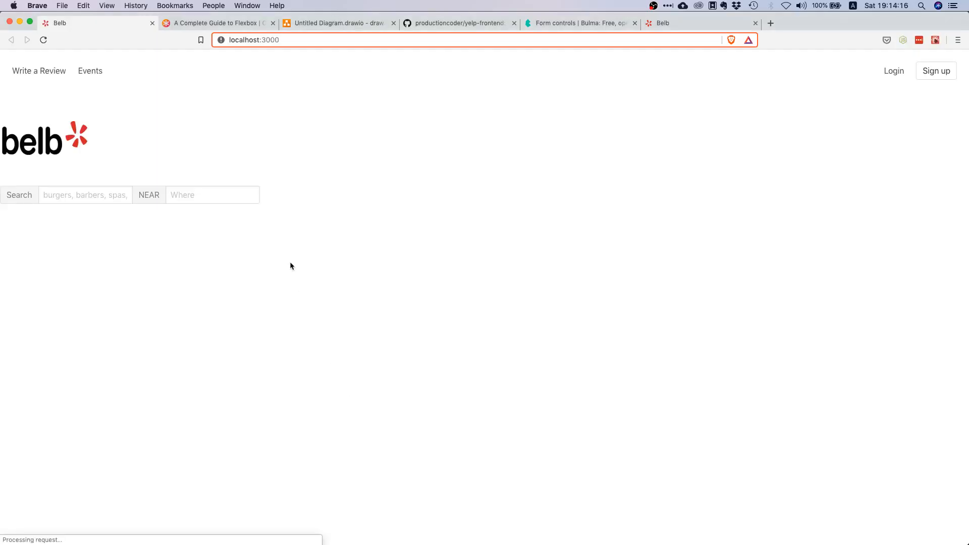
# Try the search and Where fields on the reloaded Belb page
pyautogui.click(211, 195)
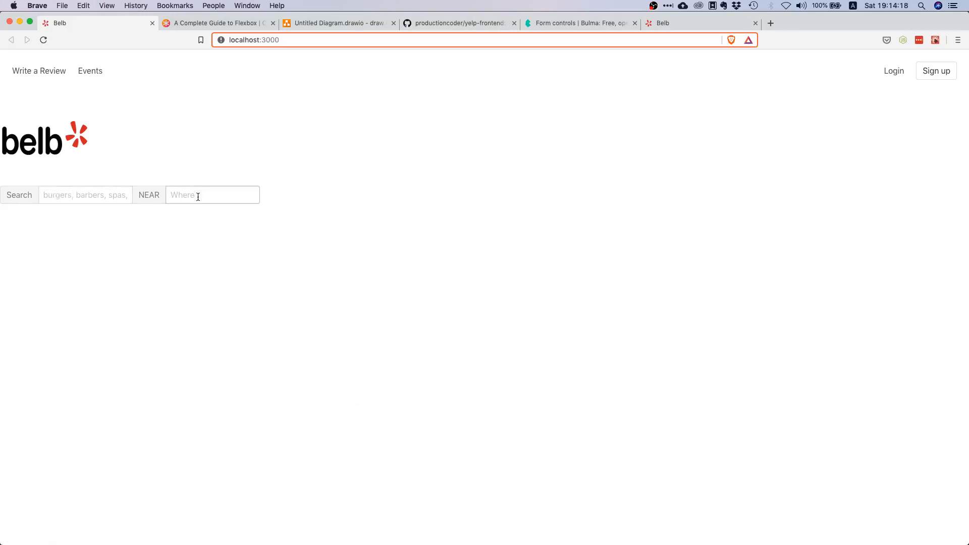
pyautogui.click(243, 254)
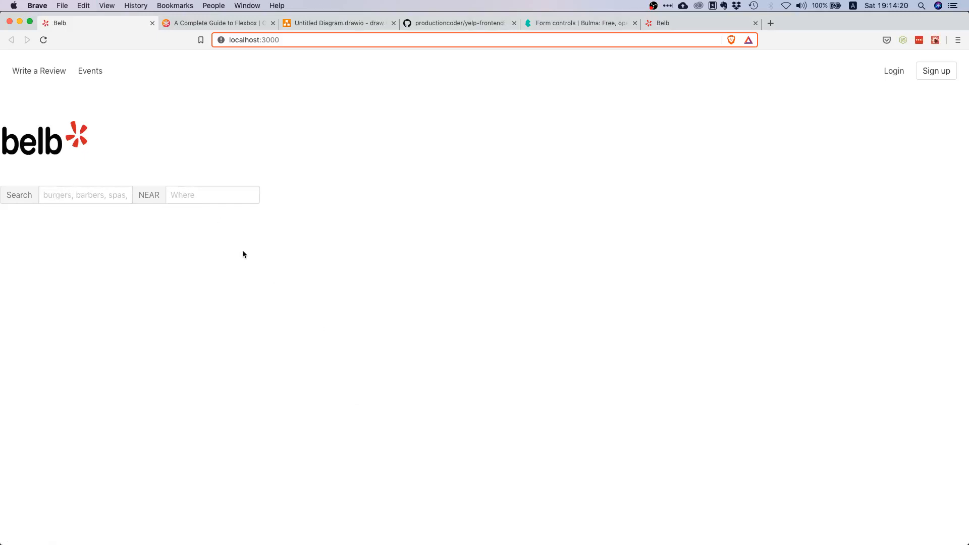
pyautogui.moveTo(239, 235)
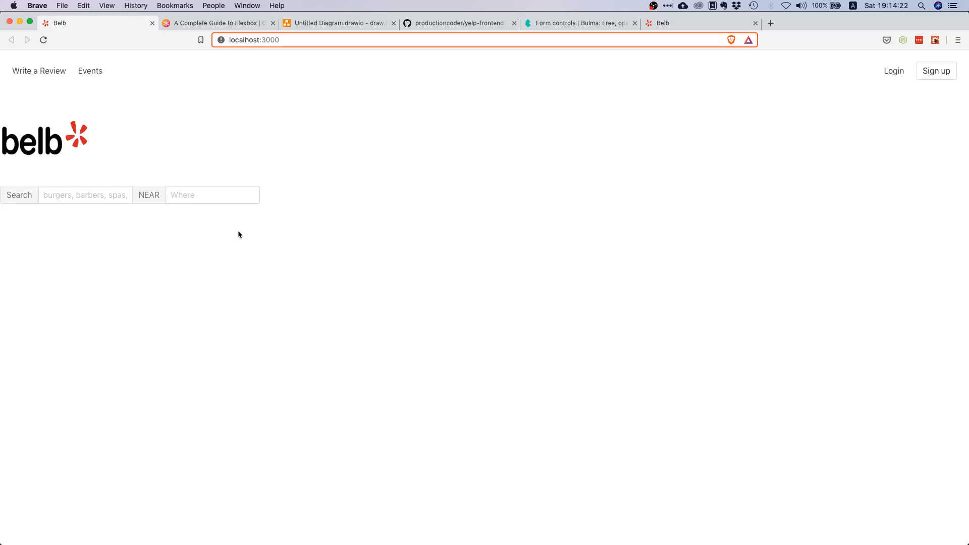
pyautogui.click(85, 194)
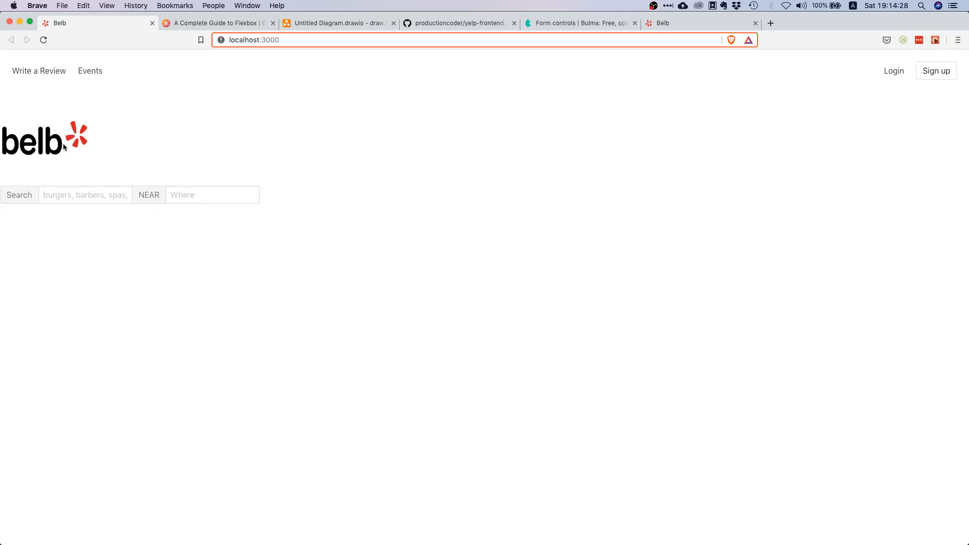
pyautogui.moveTo(254, 252)
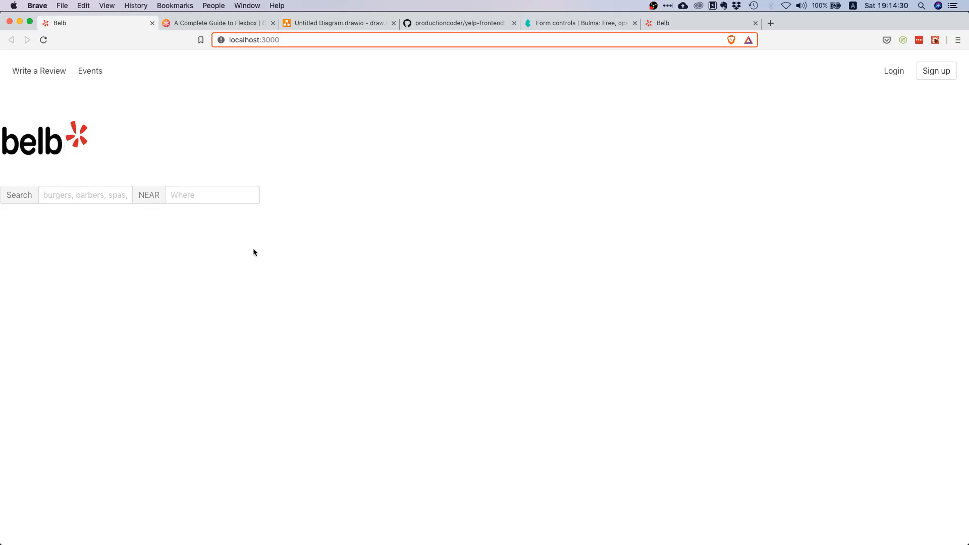
pyautogui.moveTo(373, 165)
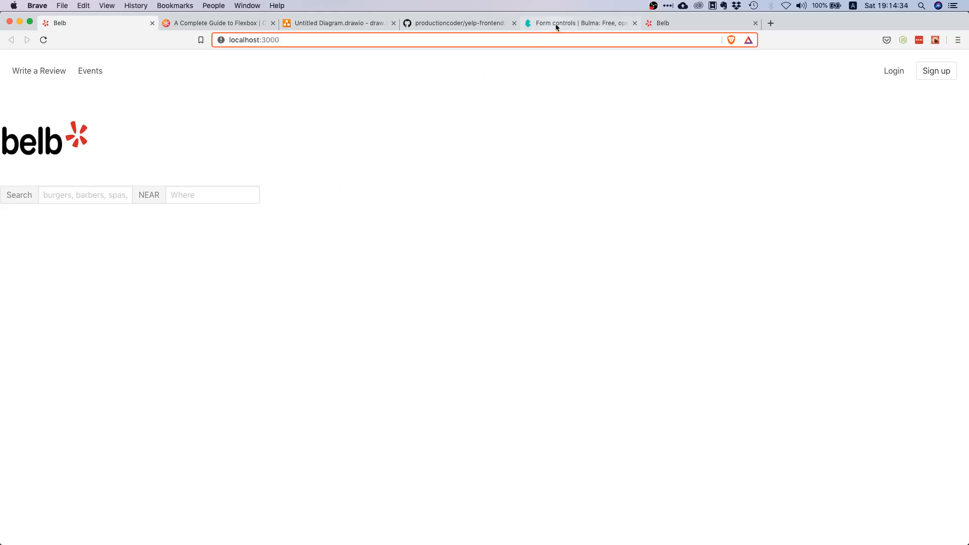
# Search the Bulma form controls page for 'is-medium' to find the size modifier
pyautogui.click(580, 23)
pyautogui.write('is-m')
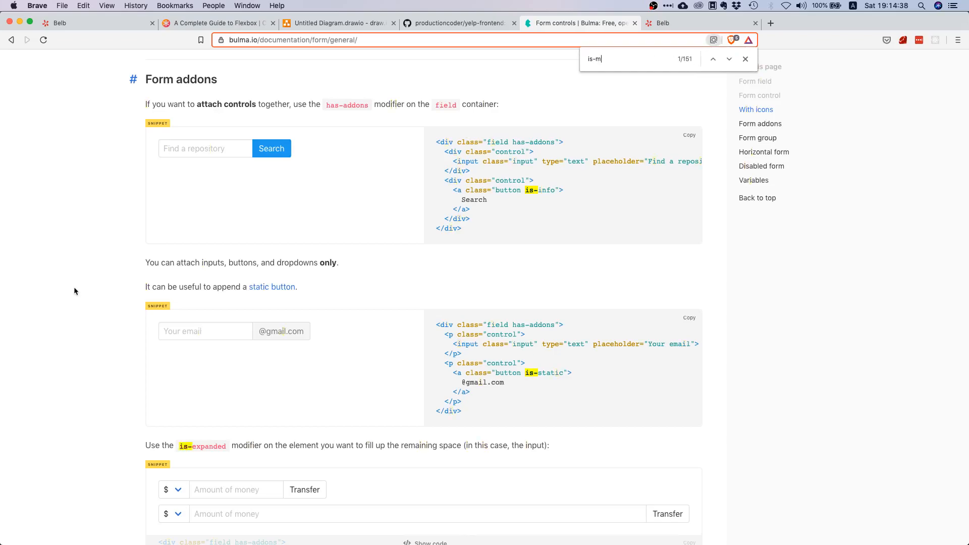
pyautogui.write('edium')
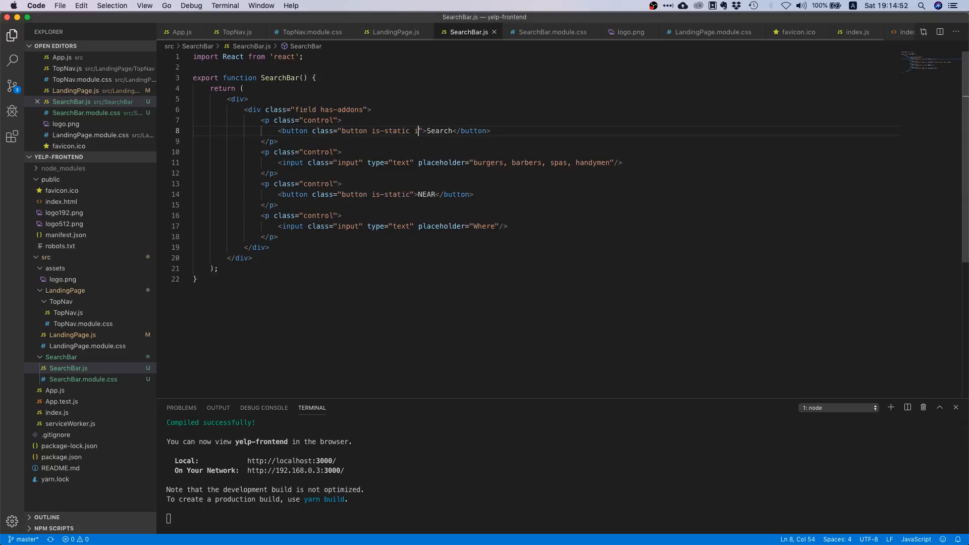
# Add the is-medium class to the Search and NEAR buttons and both text inputs
pyautogui.write('s-medium')
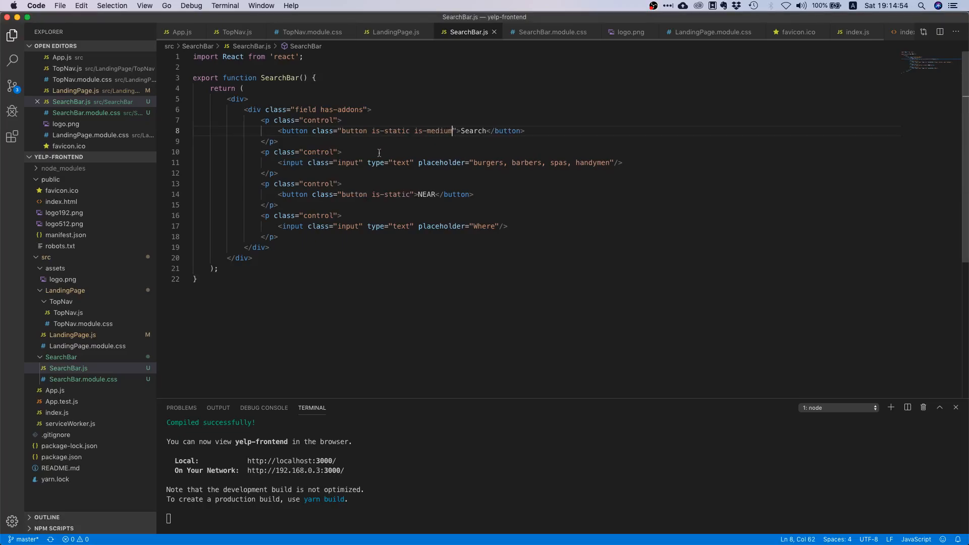
pyautogui.click(367, 162)
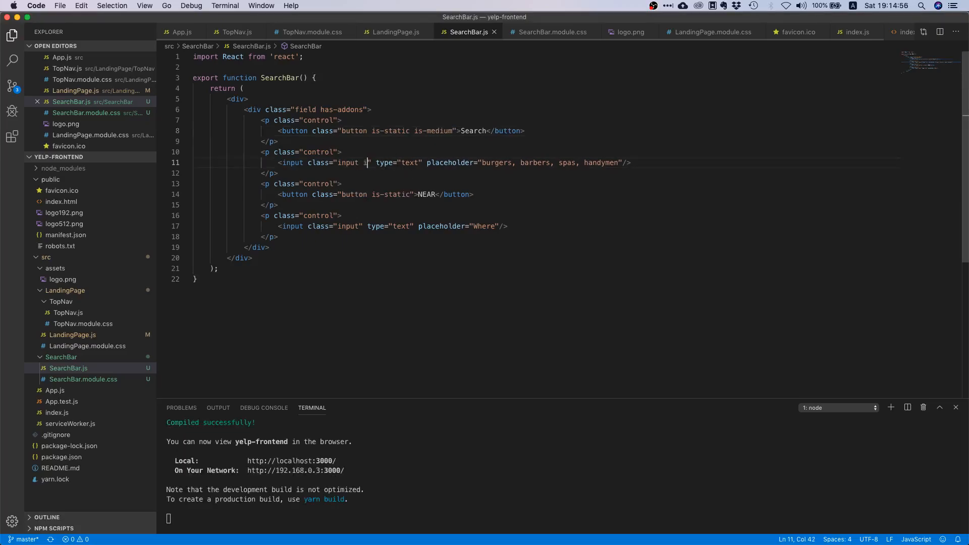
pyautogui.write('is-medium')
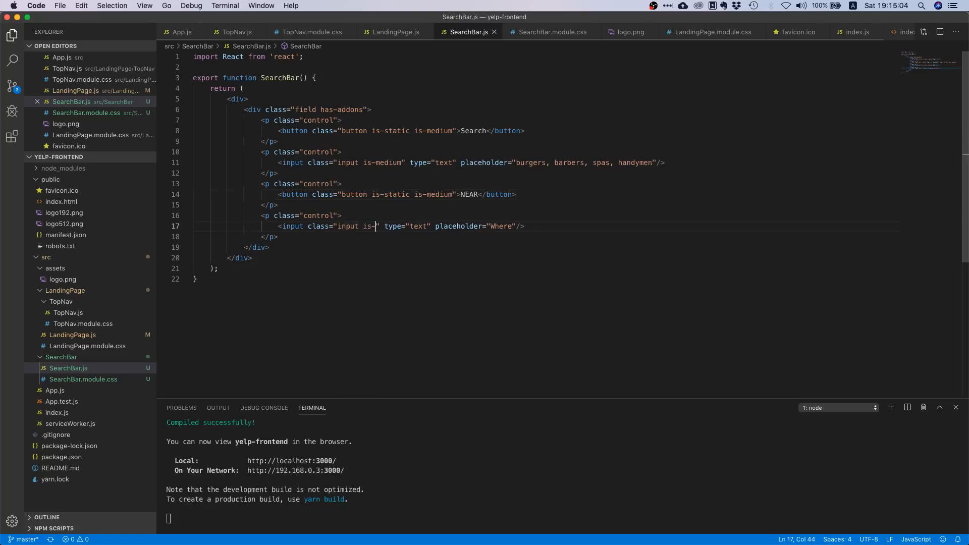
pyautogui.write('medium')
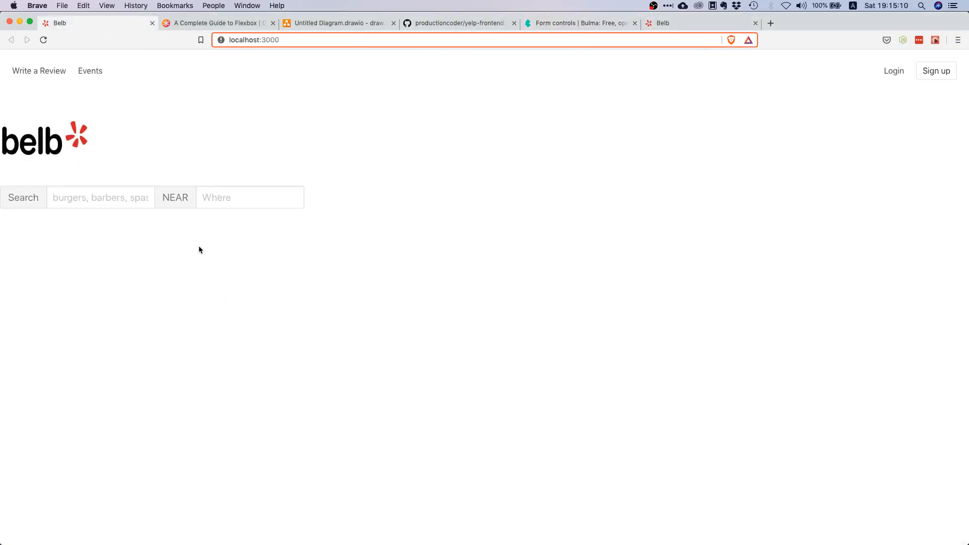
pyautogui.moveTo(142, 246)
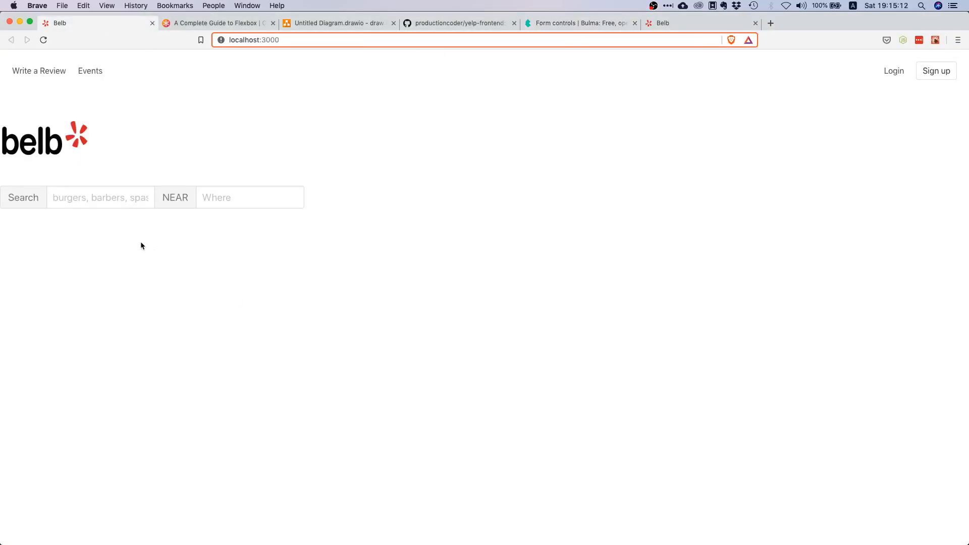
# View the reloaded Belb page showing the larger medium-size search bar
pyautogui.click(100, 197)
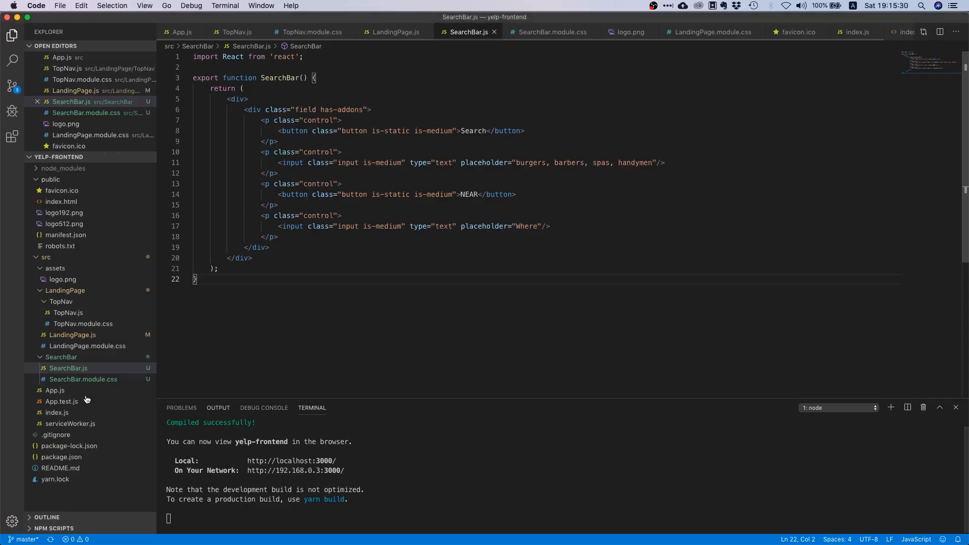
pyautogui.moveTo(84, 378)
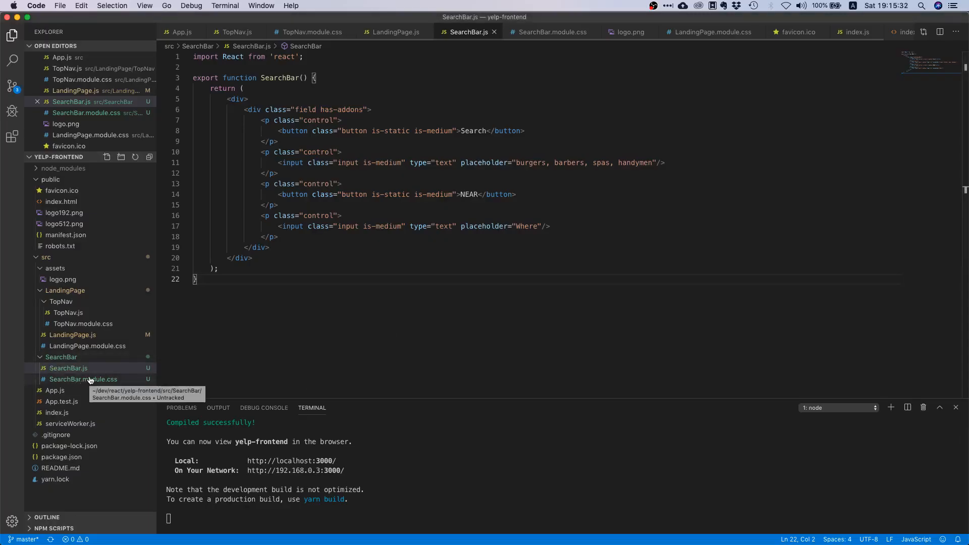
# Write an .input-control rule with min-width: 320px in SearchBar.module.css
pyautogui.click(84, 378)
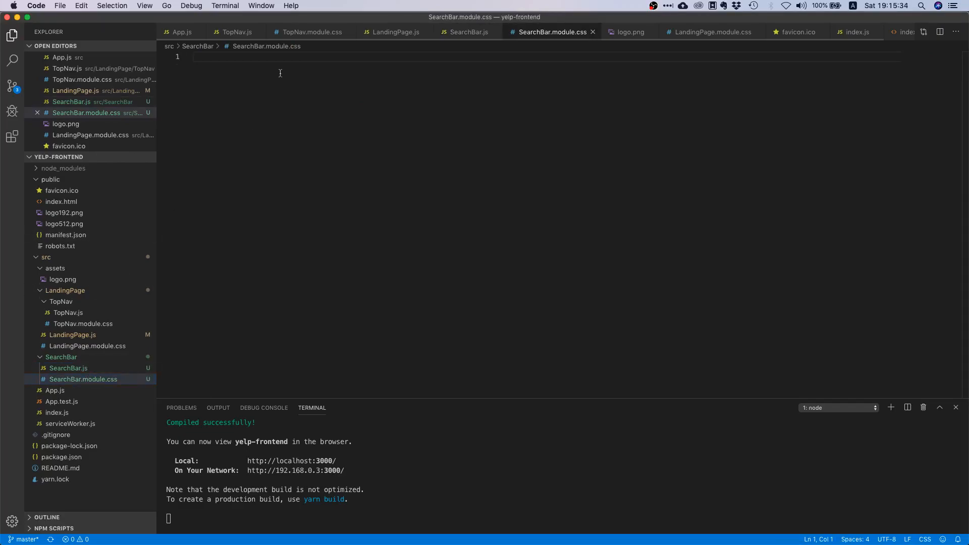
pyautogui.write('.input-control {')
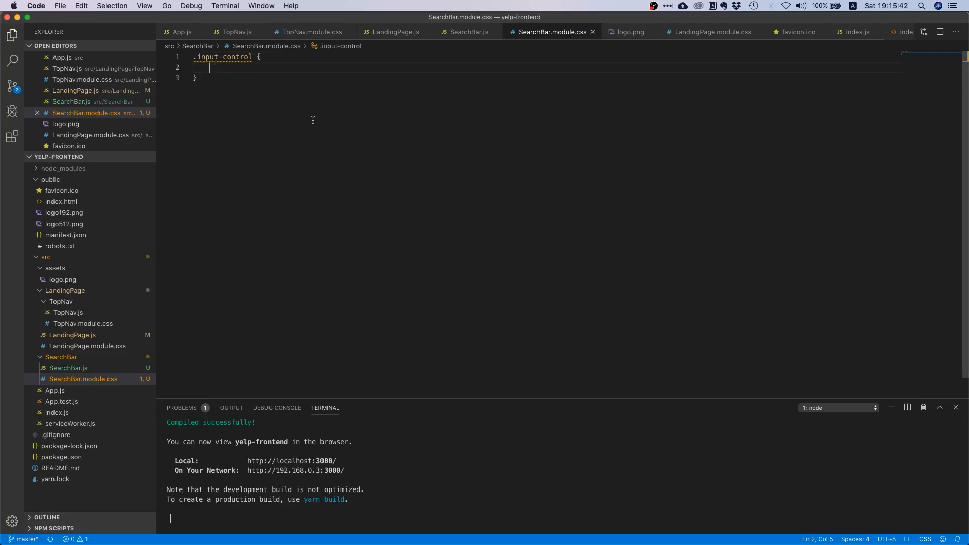
pyautogui.write('min-width: 3')
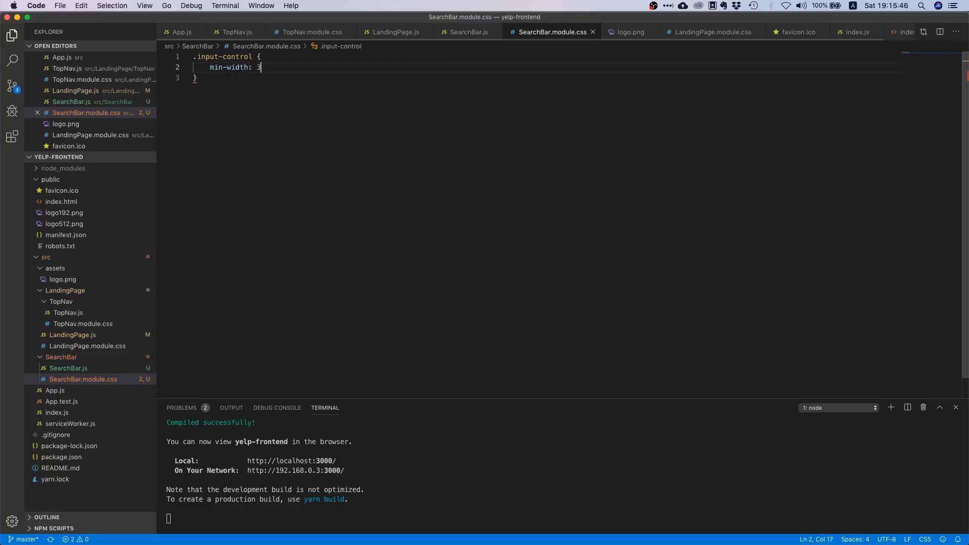
pyautogui.write('20px;')
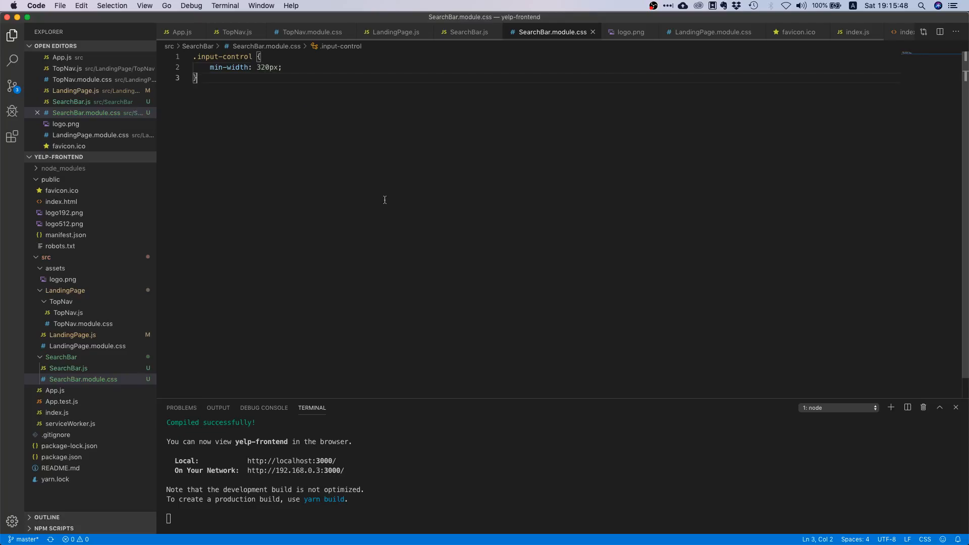
pyautogui.click(68, 367)
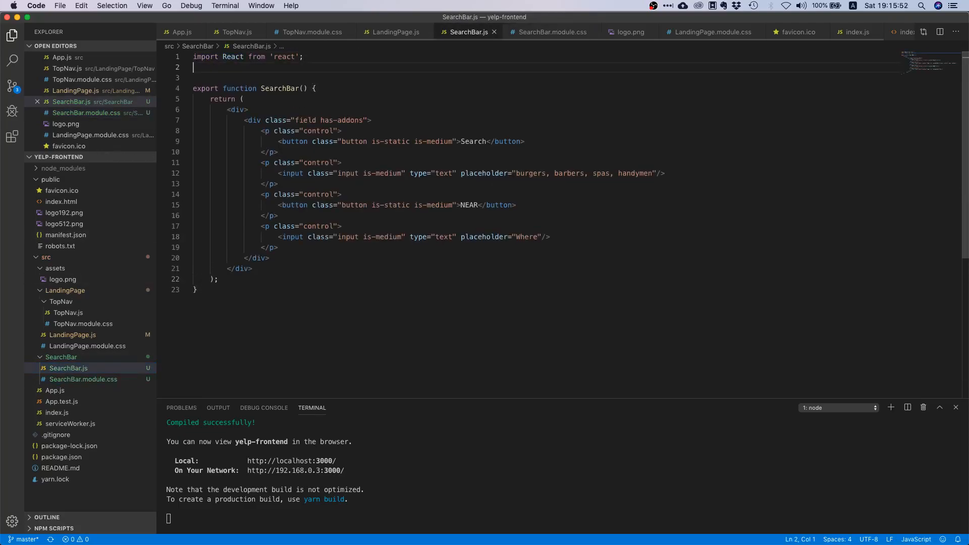
# Import styles from './SearchBar.module.css' at the top of SearchBar.js
pyautogui.write("import styles from '")
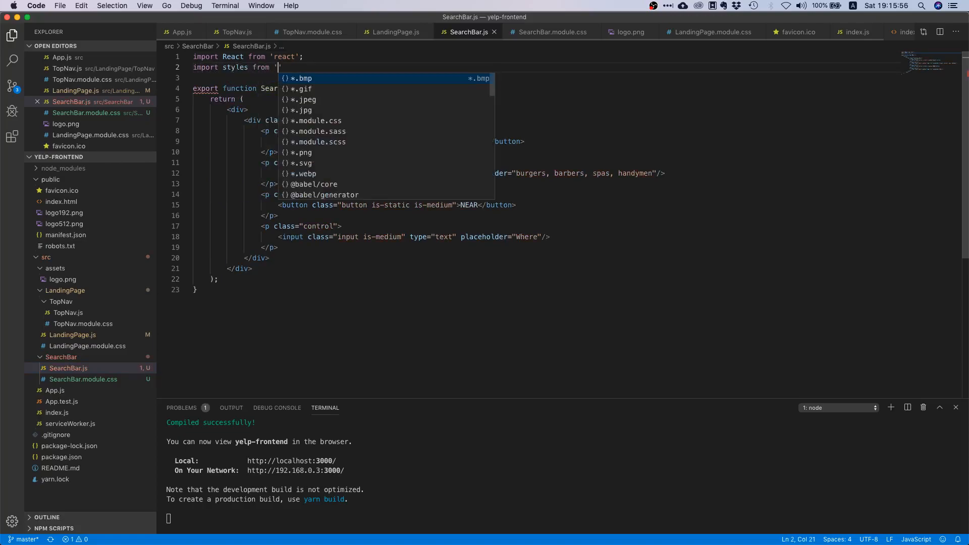
pyautogui.write('./SearchBar.module,')
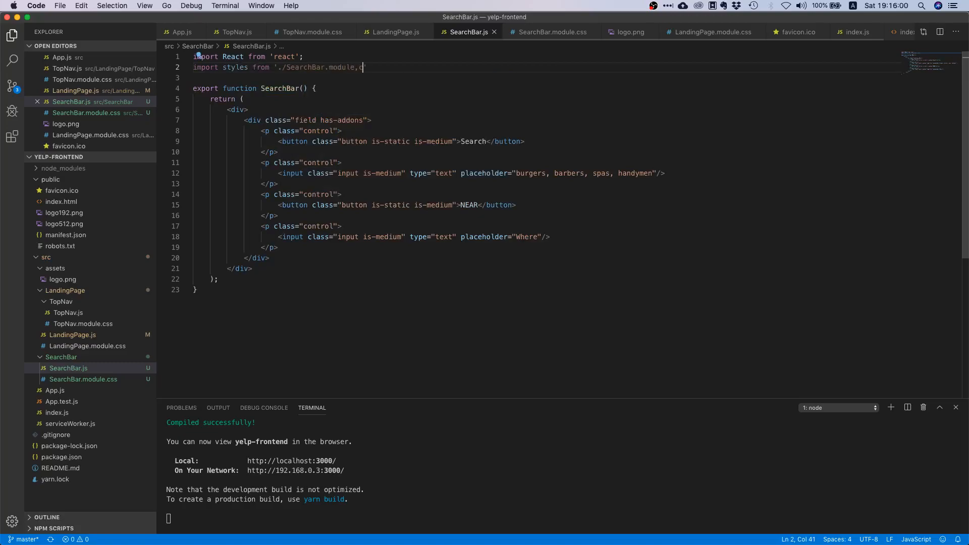
pyautogui.write('css')
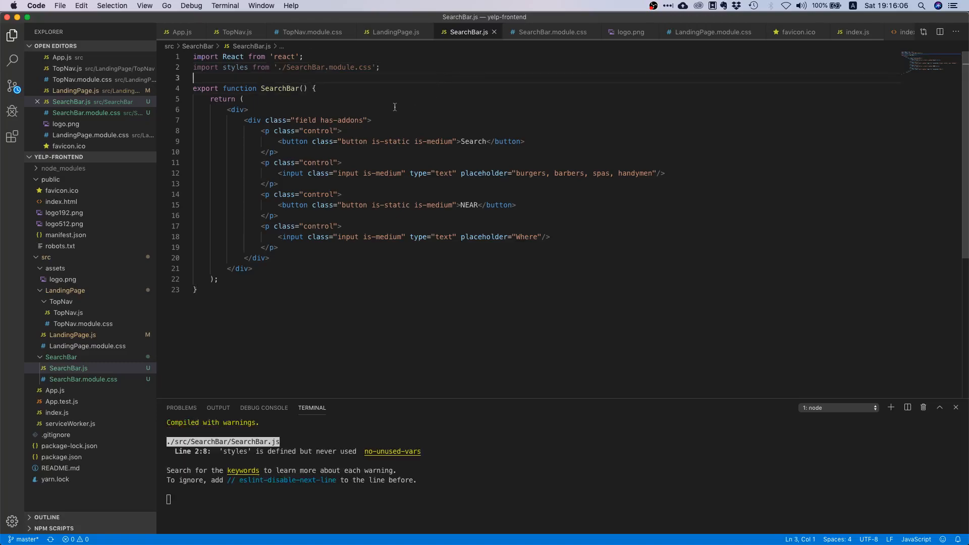
pyautogui.moveTo(236, 66)
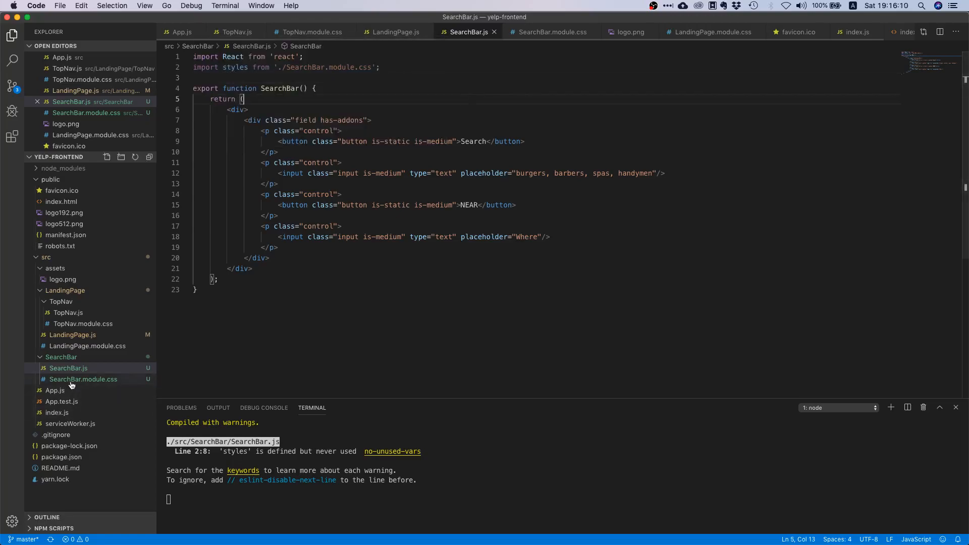
pyautogui.click(83, 379)
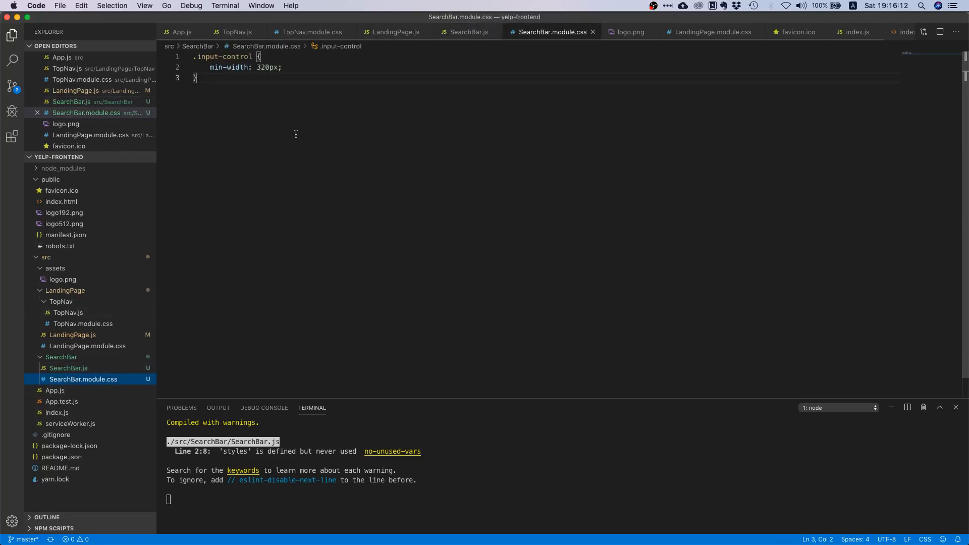
pyautogui.moveTo(268, 111)
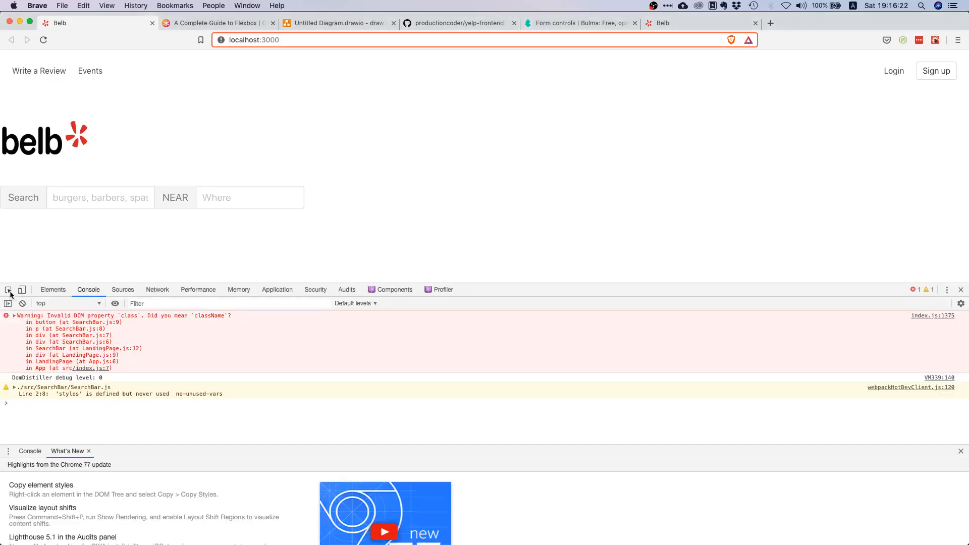
# Inspect the belb logo and search field markup with the DevTools element picker
pyautogui.click(53, 289)
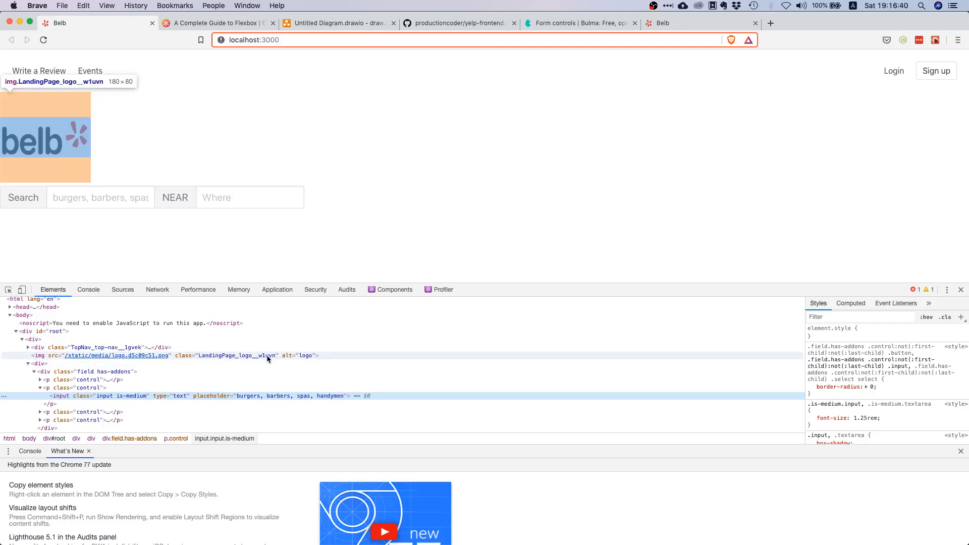
pyautogui.moveTo(508, 257)
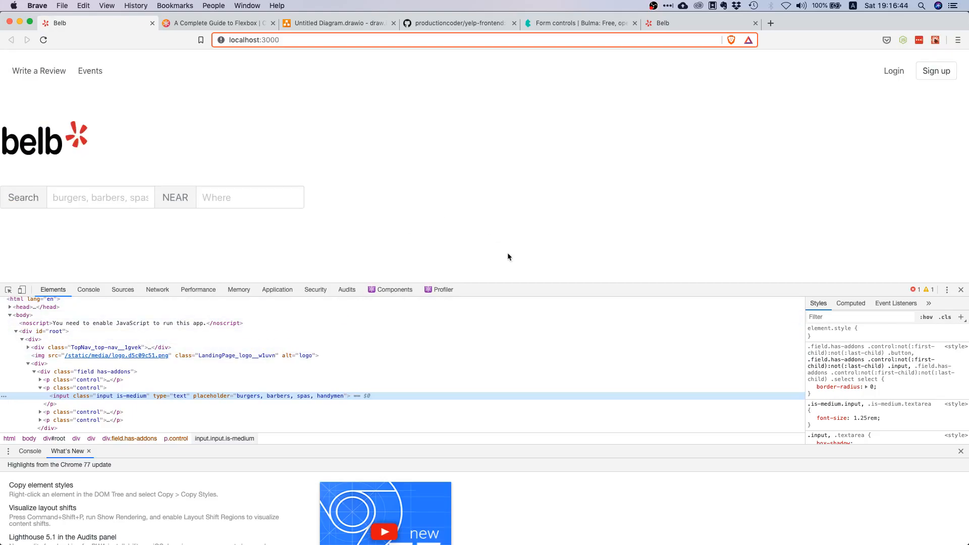
pyautogui.moveTo(165, 232)
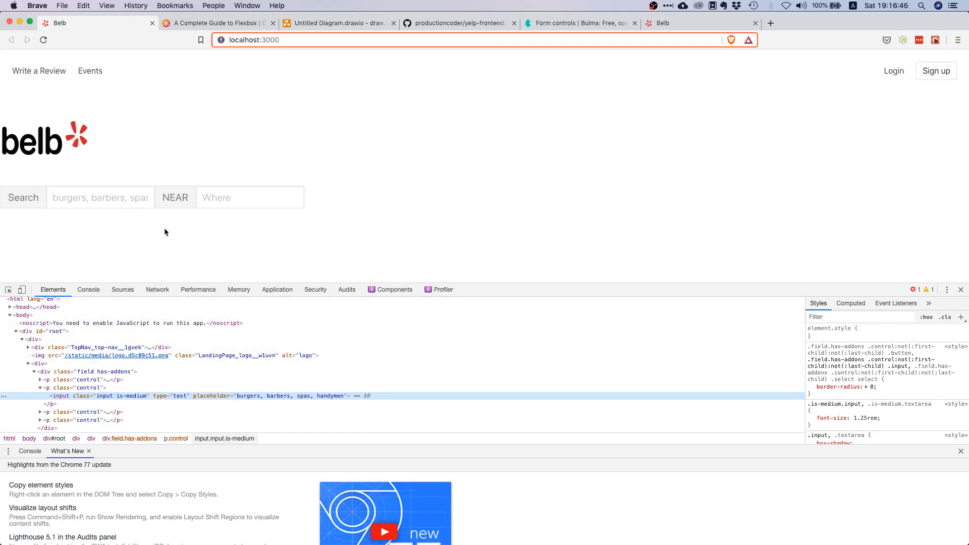
pyautogui.click(88, 290)
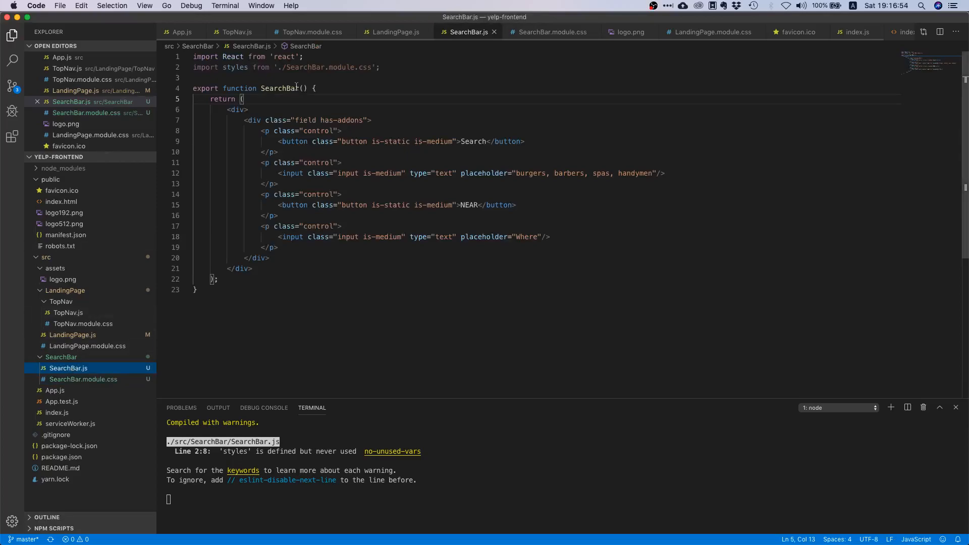
# Rename class to className on the buttons and text inputs in SearchBar.js
pyautogui.write('className')
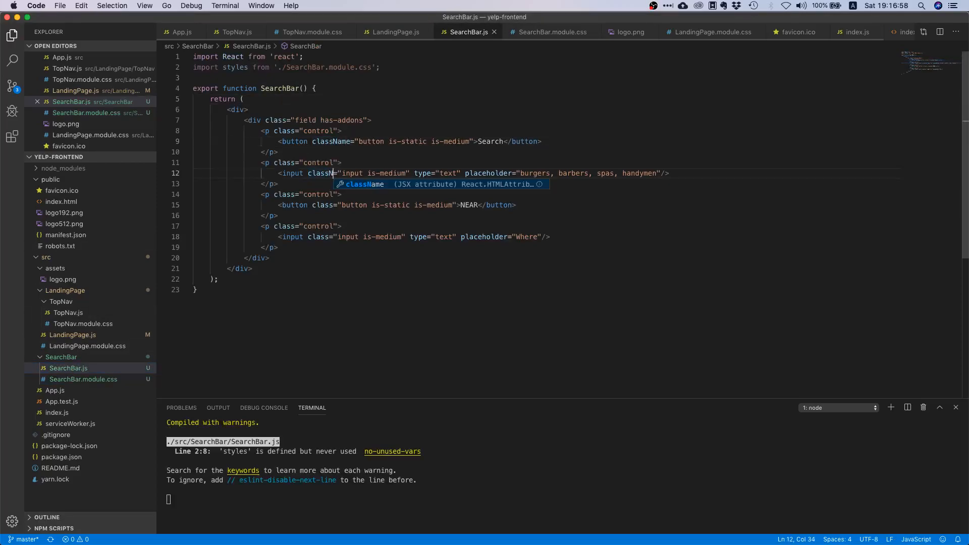
pyautogui.click(332, 204)
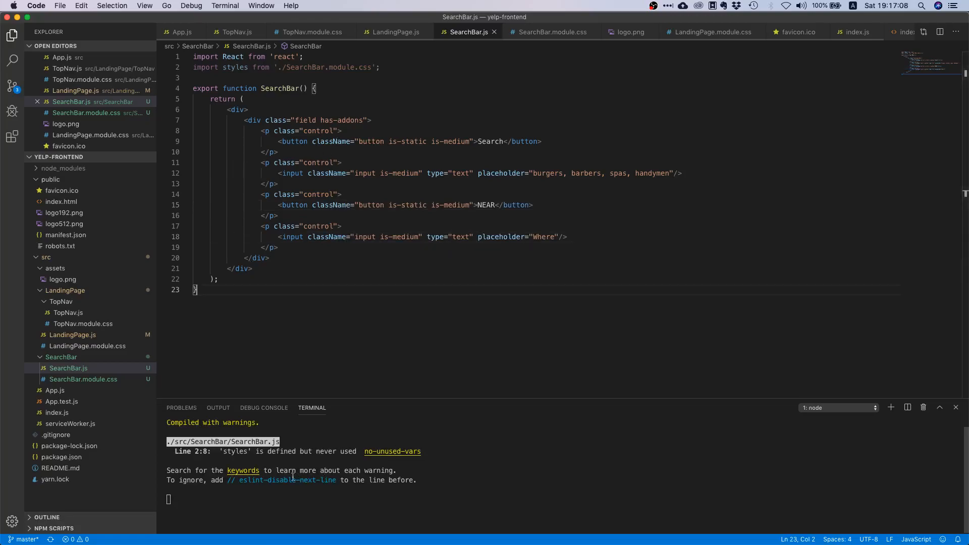
pyautogui.moveTo(414, 296)
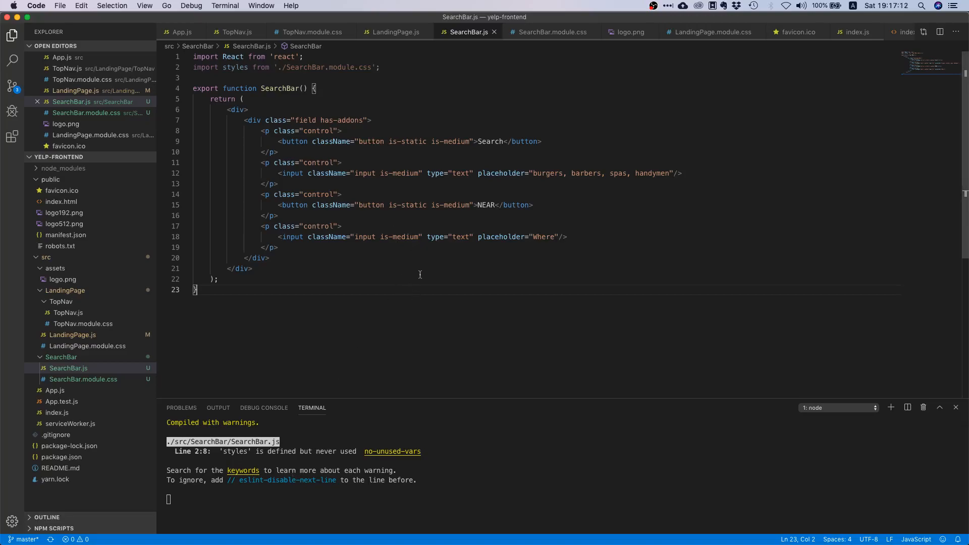
pyautogui.moveTo(434, 266)
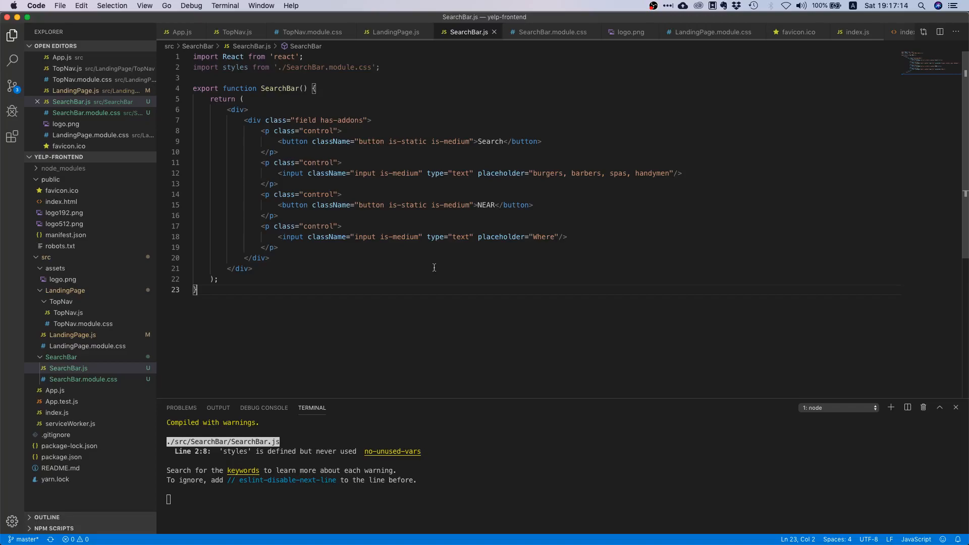
pyautogui.moveTo(346, 297)
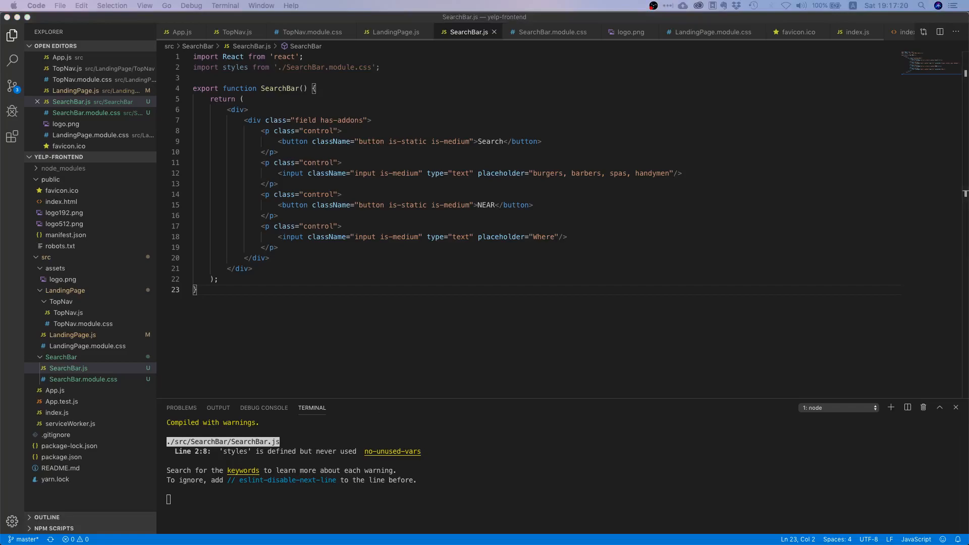
pyautogui.moveTo(593, 212)
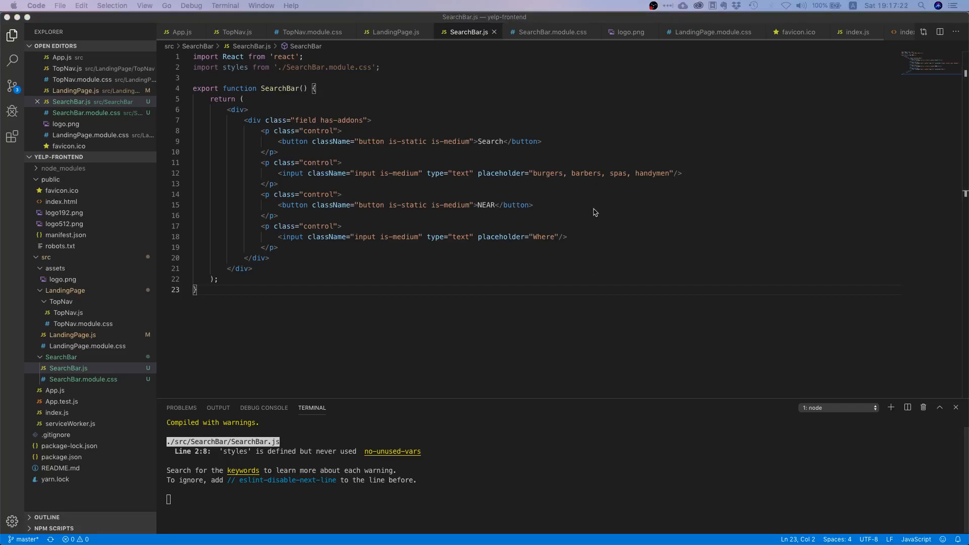
pyautogui.moveTo(499, 305)
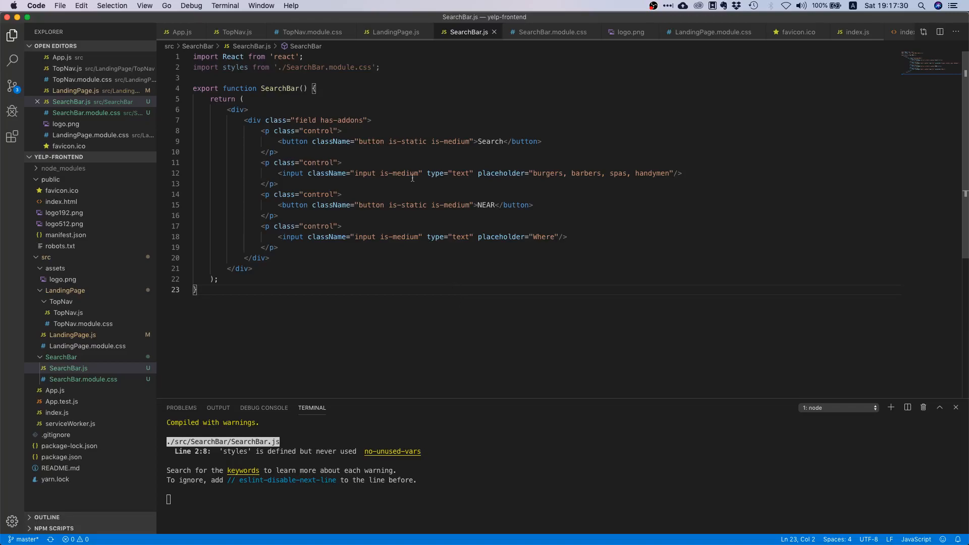
pyautogui.moveTo(436, 173)
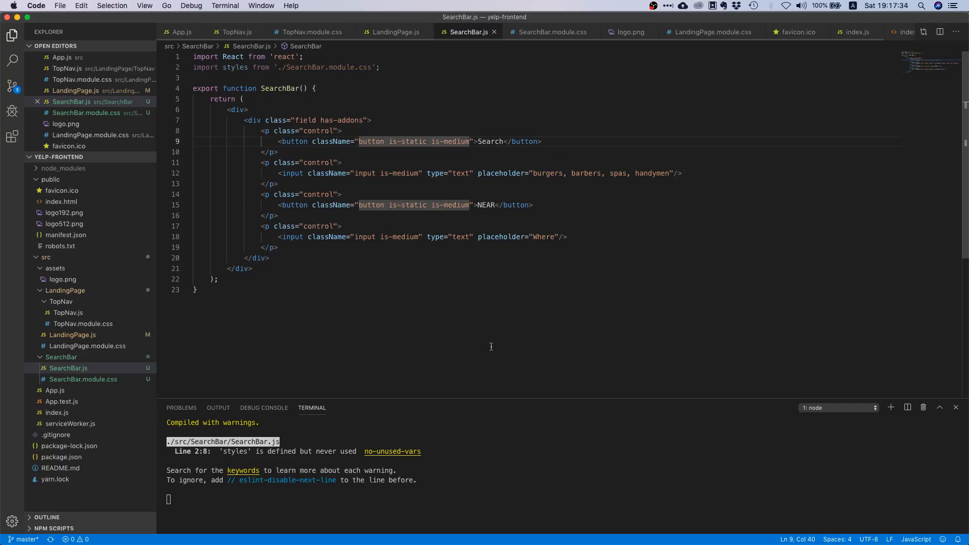
pyautogui.moveTo(455, 306)
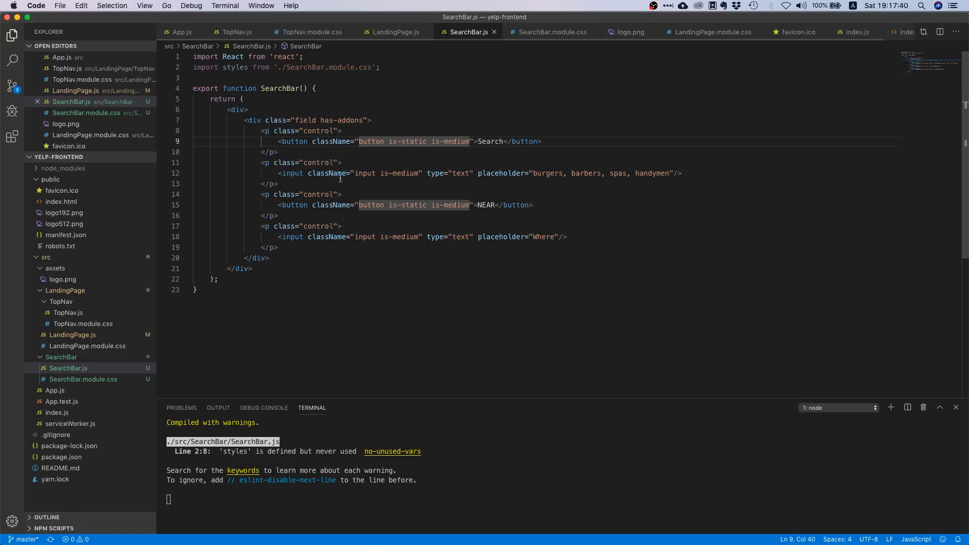
# Make the first input's className `input is-medium ${styles['input-control']}` and save
pyautogui.click(422, 173)
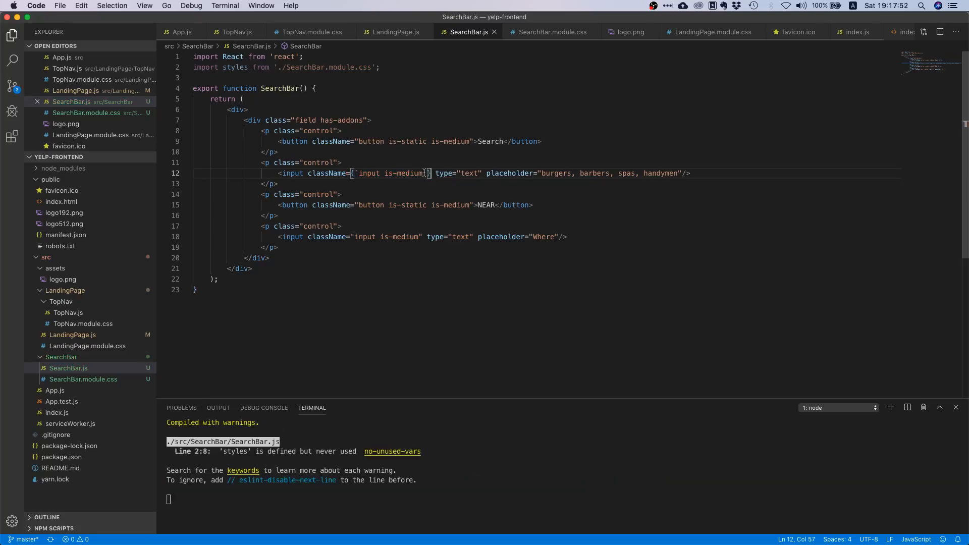
pyautogui.write('s')
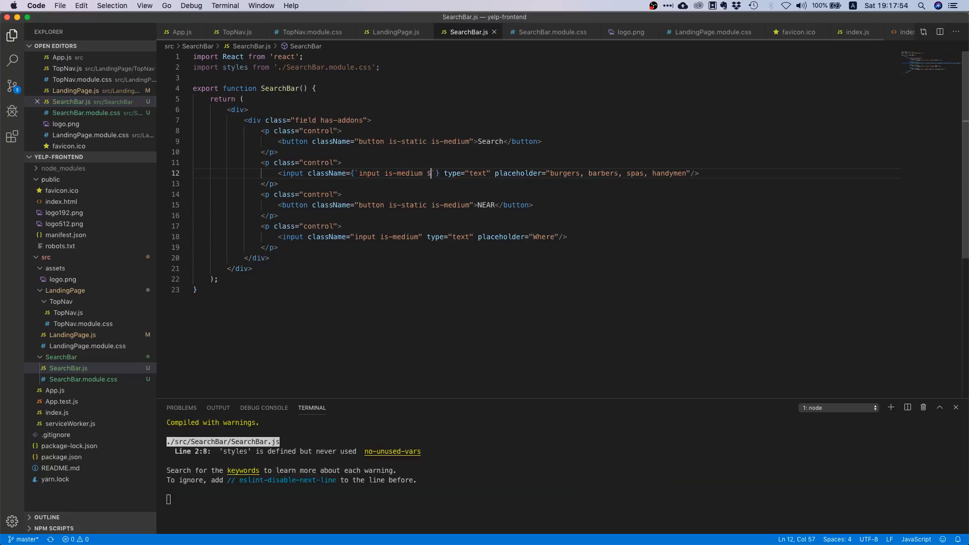
pyautogui.write('${styles[')
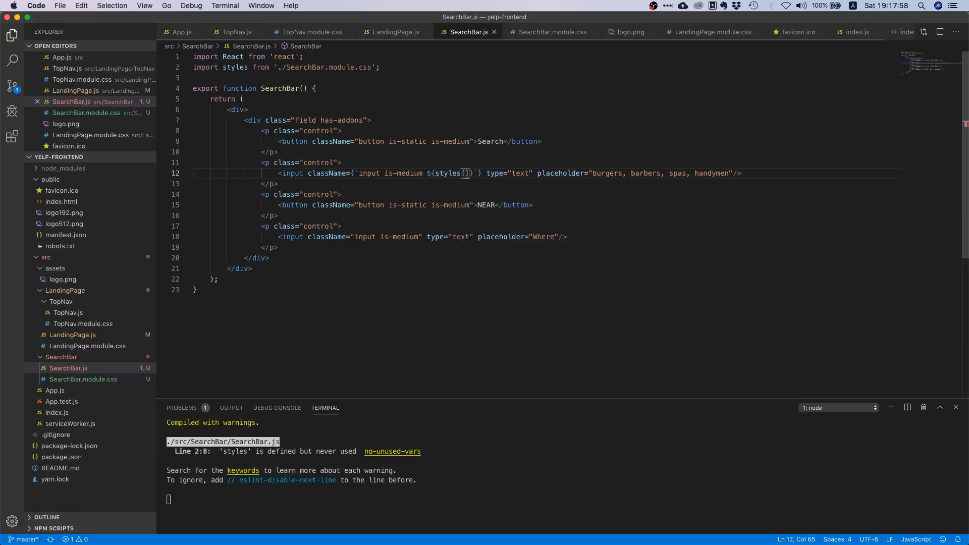
pyautogui.write("'input-control")
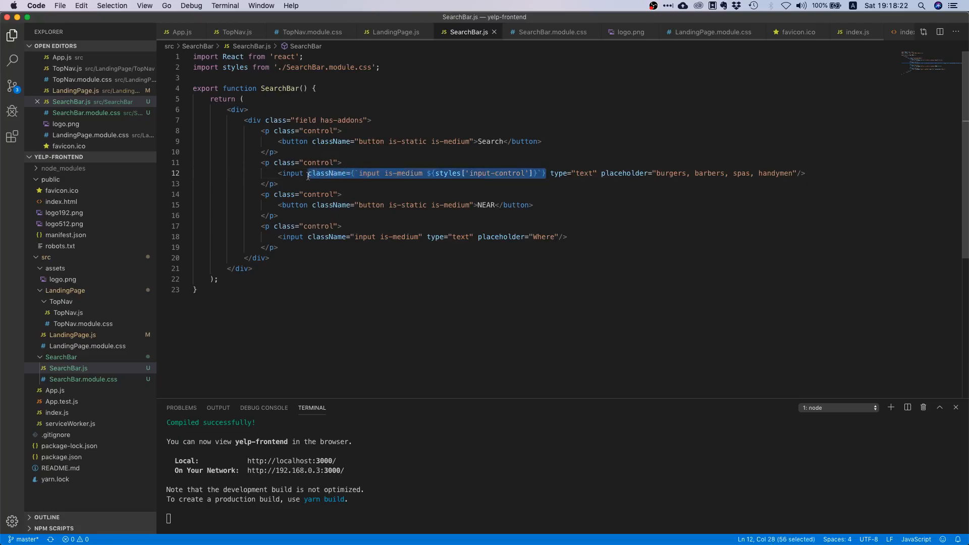
pyautogui.click(413, 257)
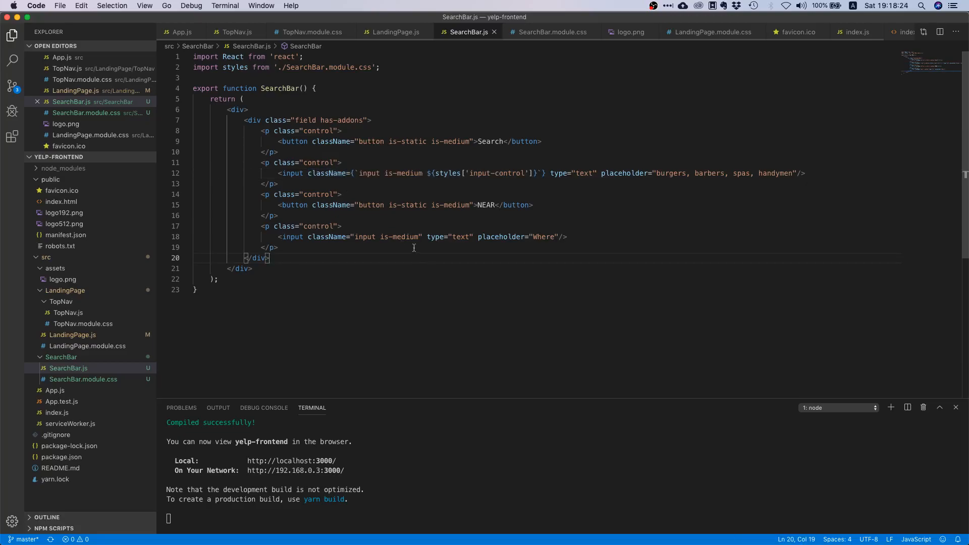
pyautogui.doubleClick(404, 236)
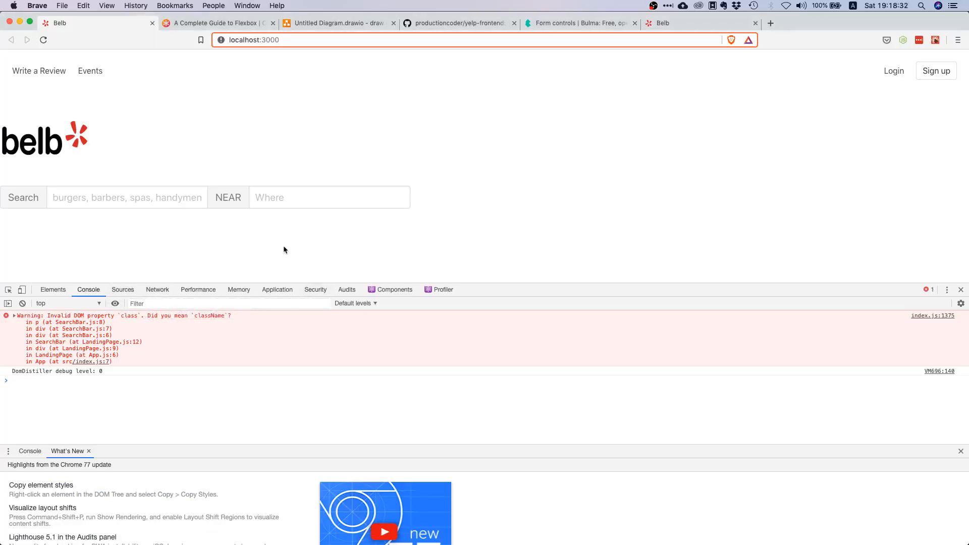
pyautogui.moveTo(192, 274)
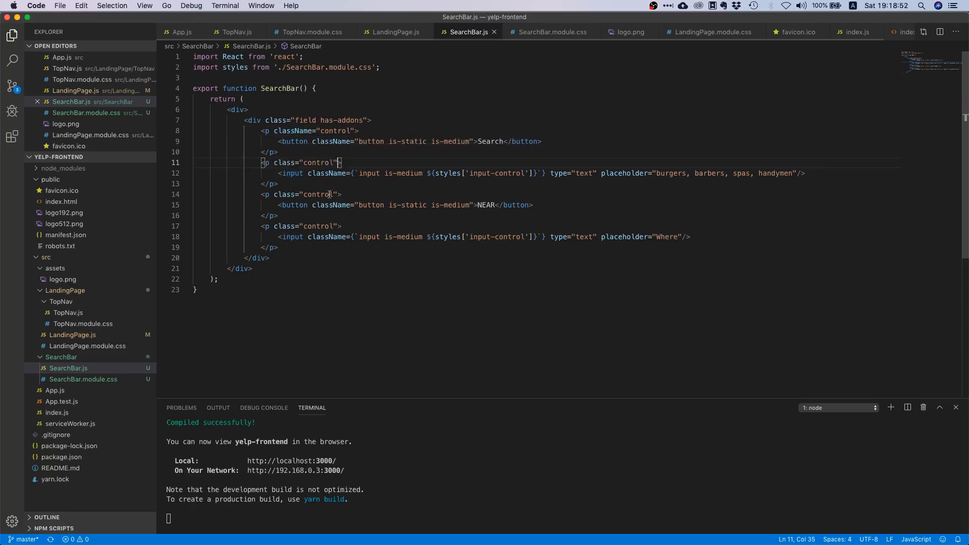
# Give the Where input the input-control style and rename class to className on each p.control
pyautogui.doubleClick(284, 162)
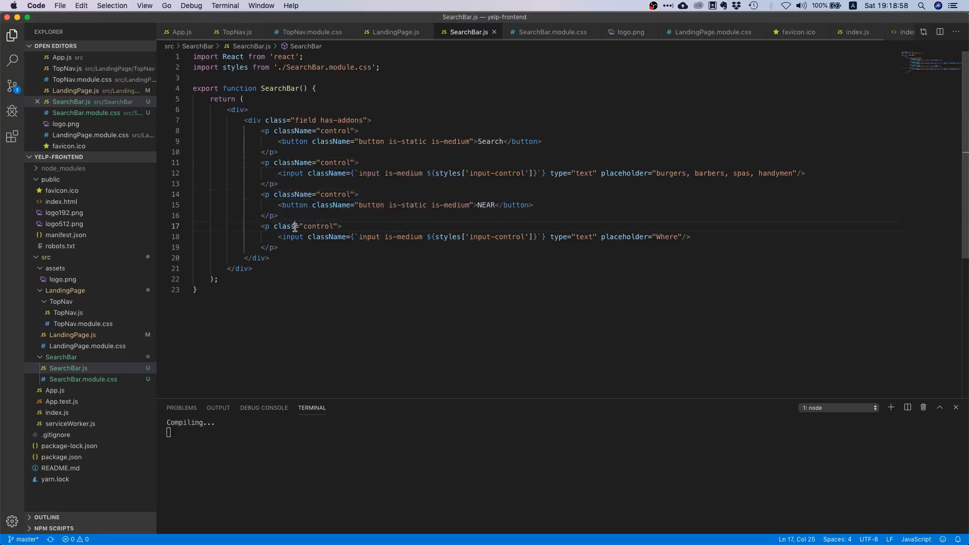
pyautogui.click(394, 290)
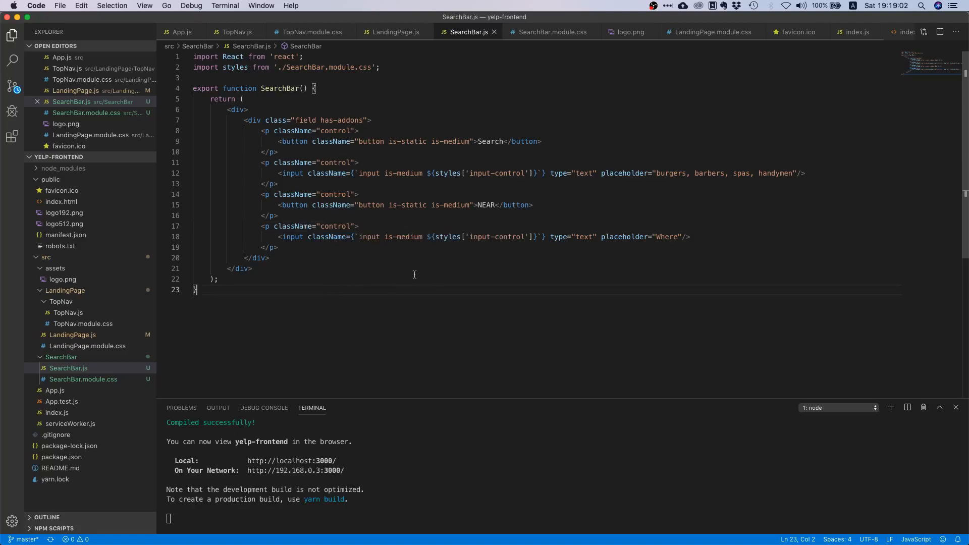
pyautogui.click(383, 257)
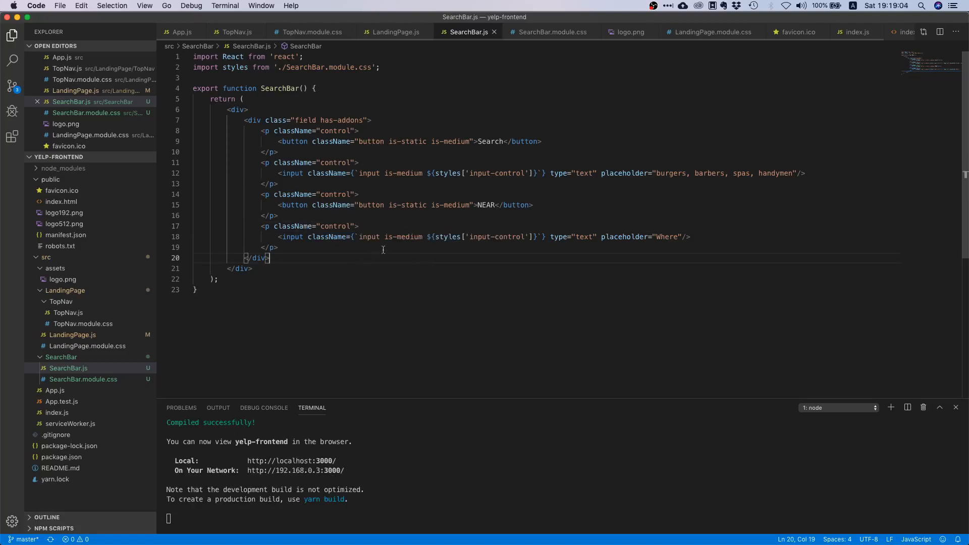